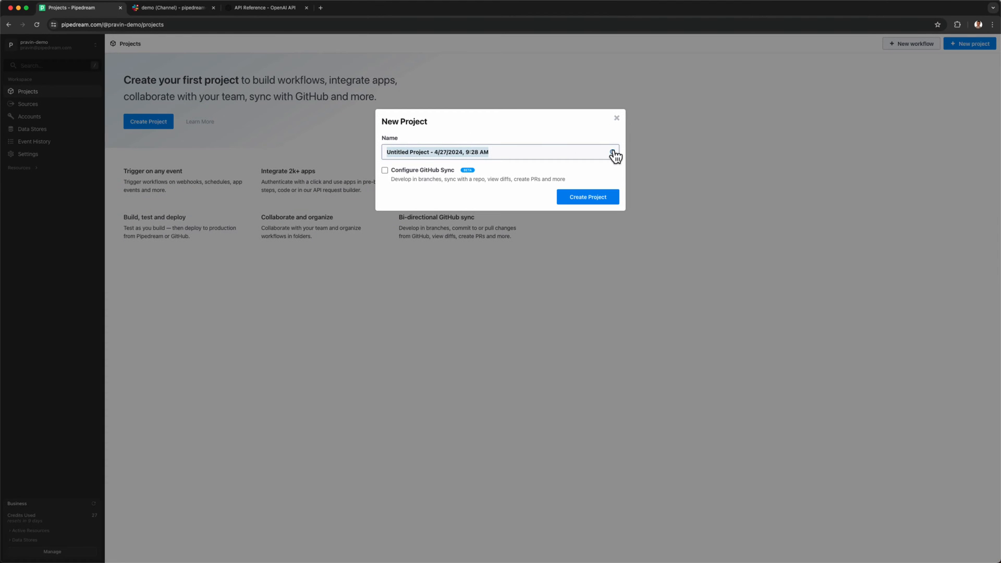
Preview the finished workflow: generated project name, deployment, an endpoint call with name=pikachu, and the OpenAI connection.
{"action": "left_click", "coordinate": [587, 197]}
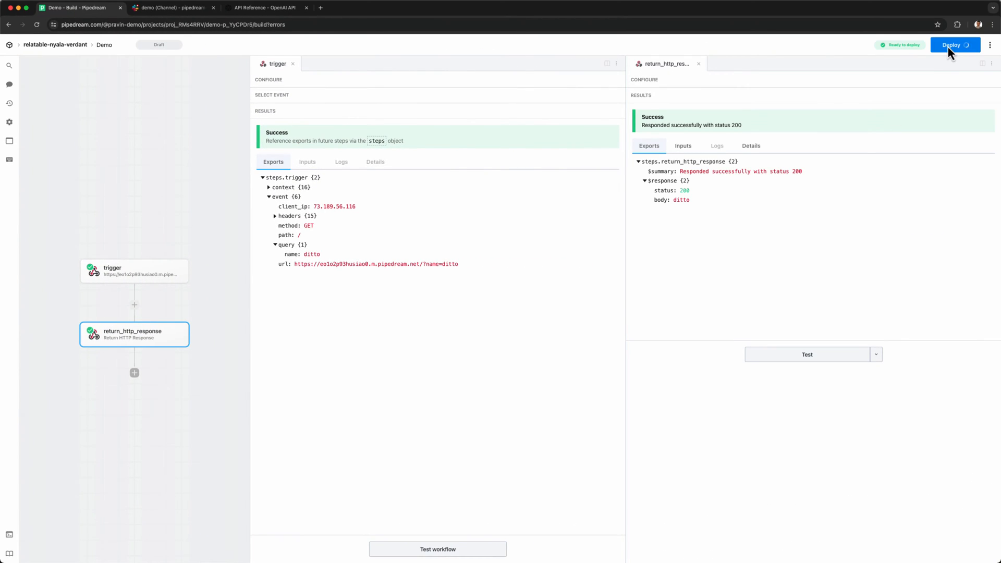
{"action": "left_click", "coordinate": [954, 45]}
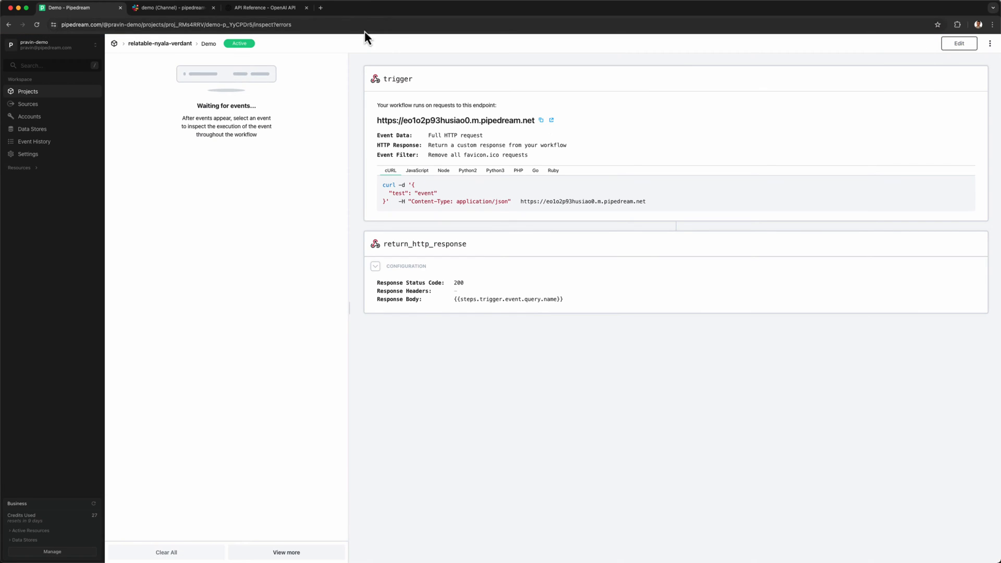
{"action": "type", "text": "https://eo1o2p93husiao0.m.pipedream.net?name"}
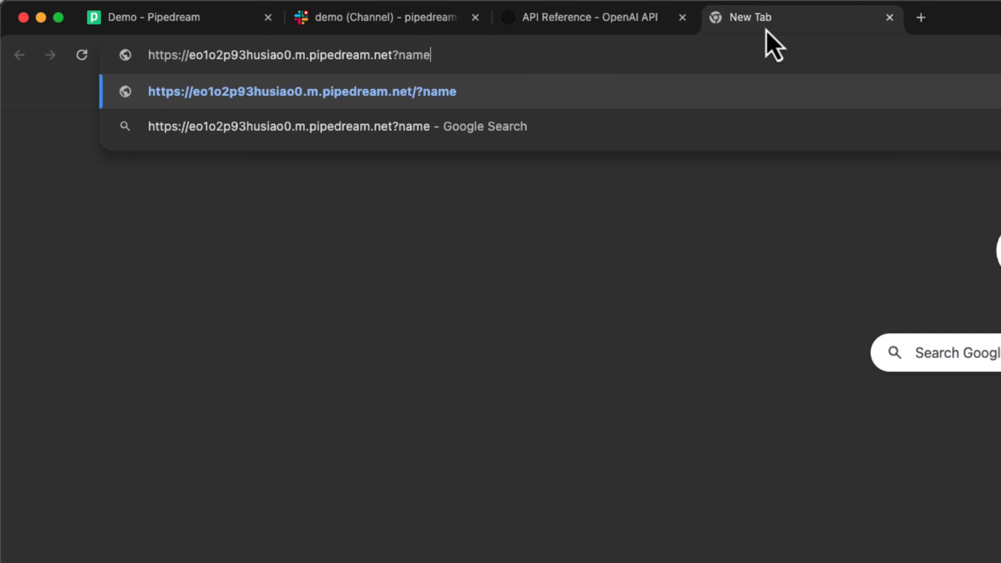
{"action": "type", "text": "=pikachu"}
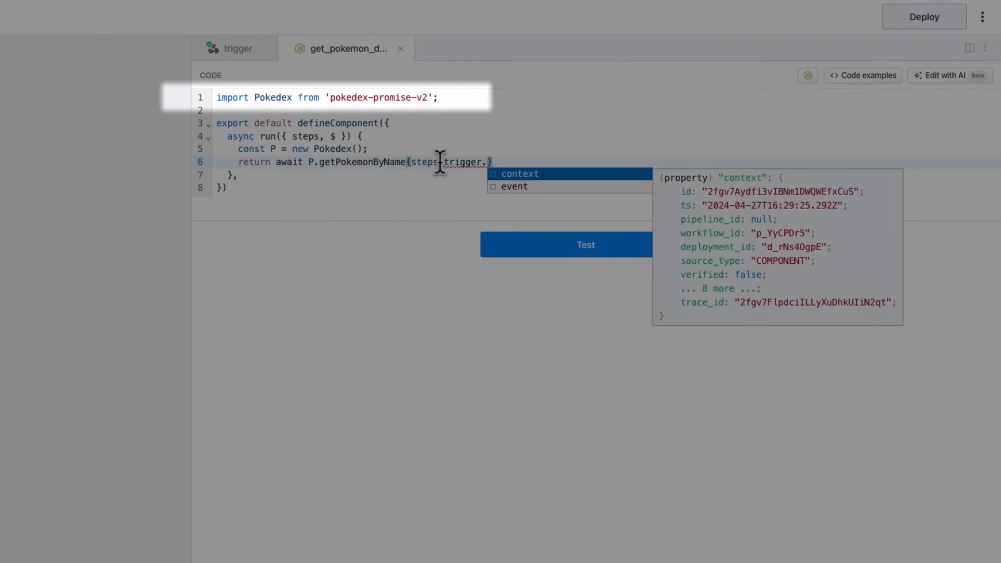
{"action": "type", "text": "event.query"}
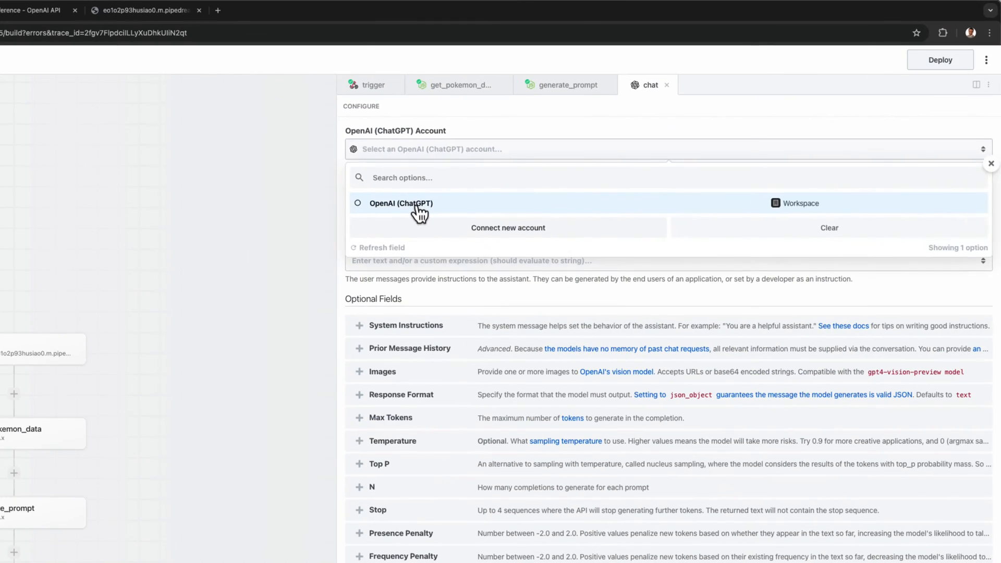
{"action": "left_click", "coordinate": [400, 203]}
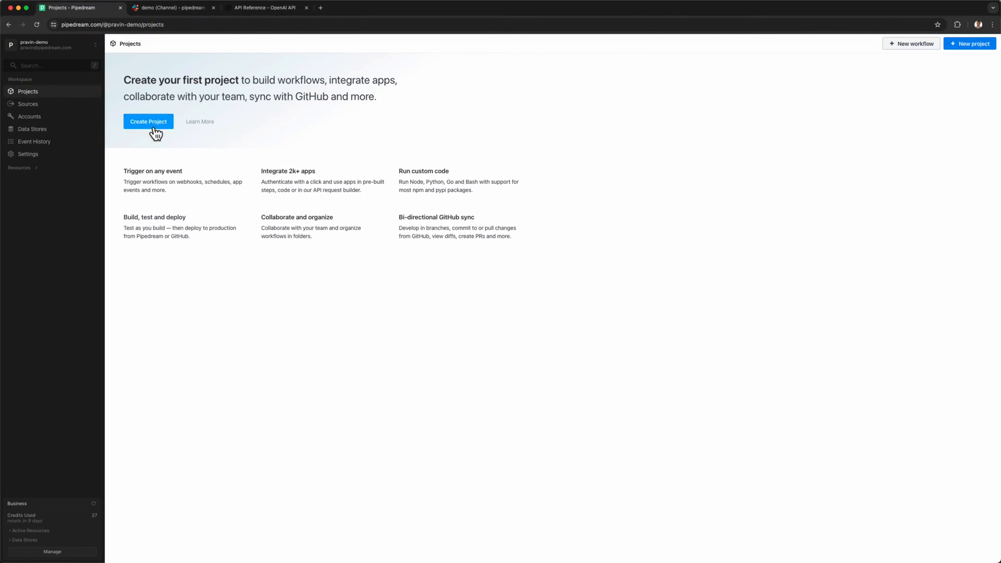
Create a project with a regenerated random name and add a new workflow named Demo.
{"action": "left_click", "coordinate": [148, 121]}
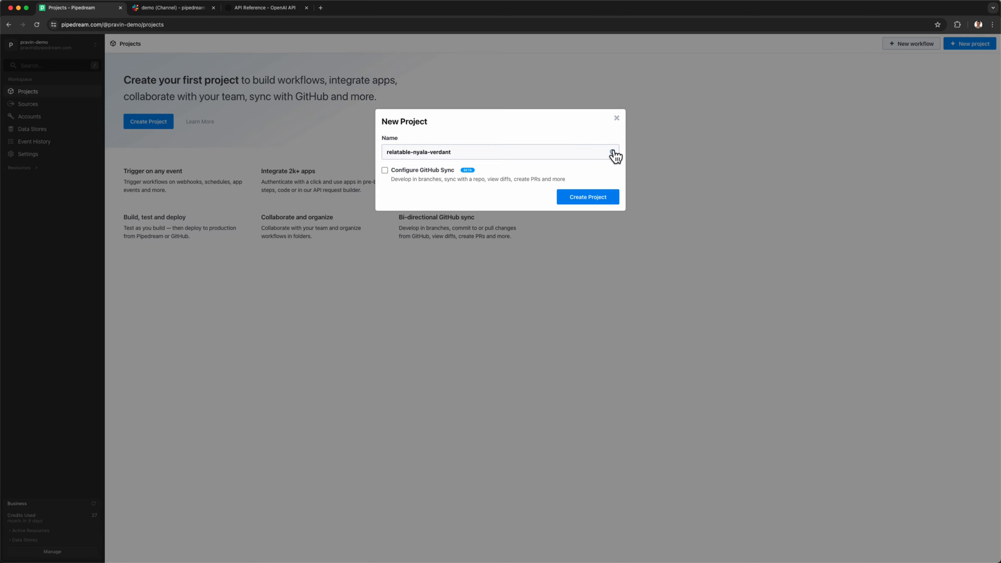
{"action": "left_click", "coordinate": [586, 197]}
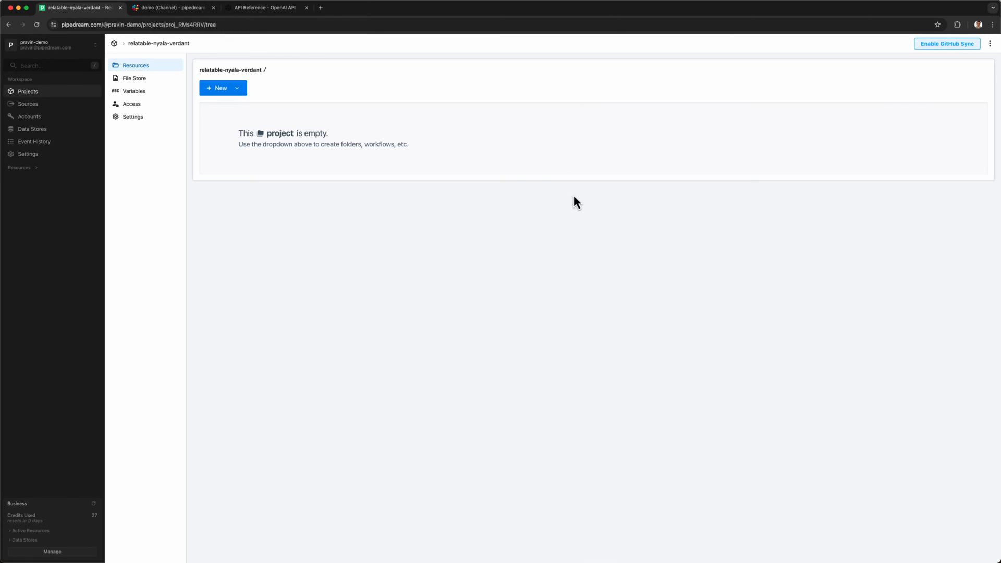
{"action": "left_click", "coordinate": [221, 88]}
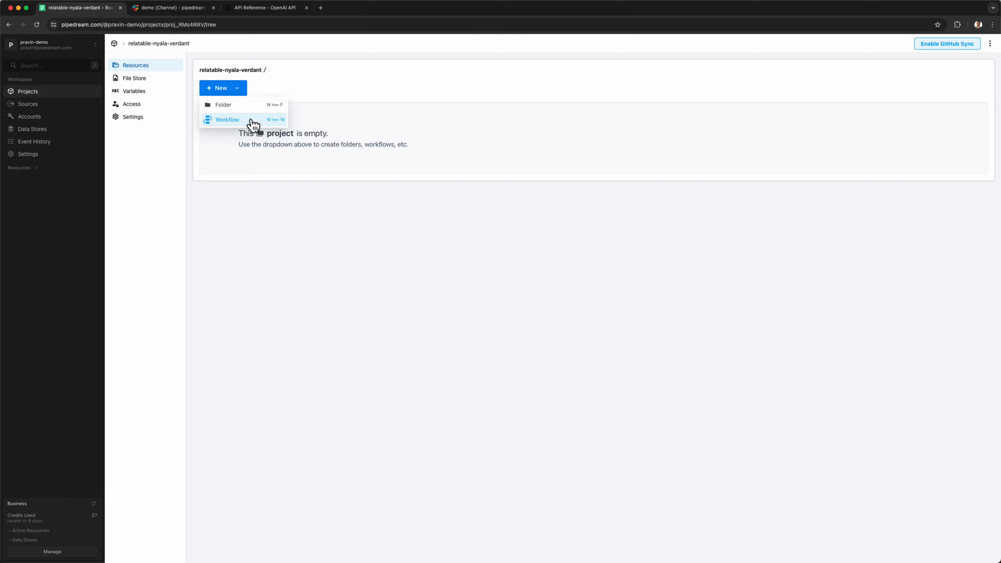
{"action": "left_click", "coordinate": [228, 119]}
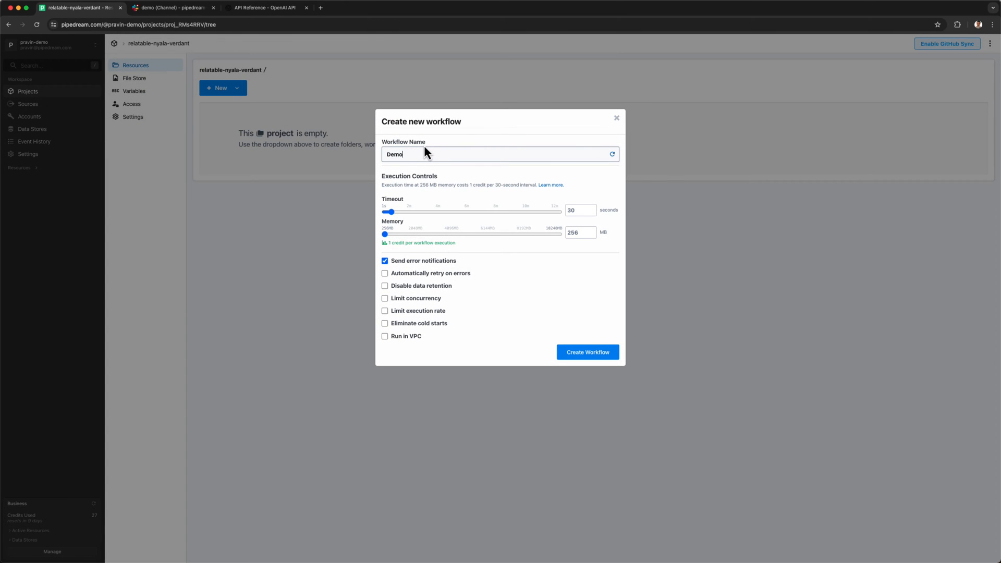
{"action": "left_click", "coordinate": [585, 351]}
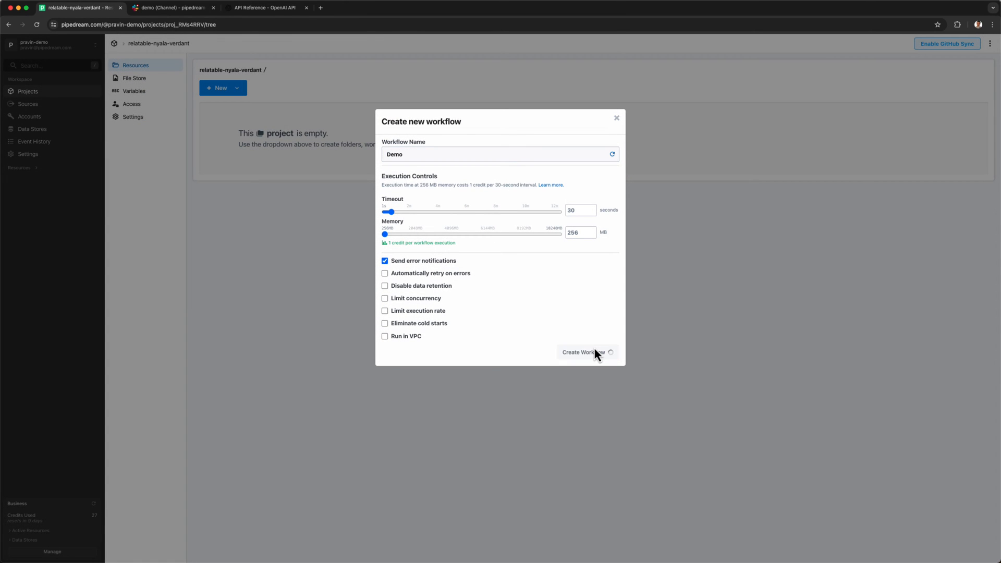
{"action": "left_click", "coordinate": [583, 351]}
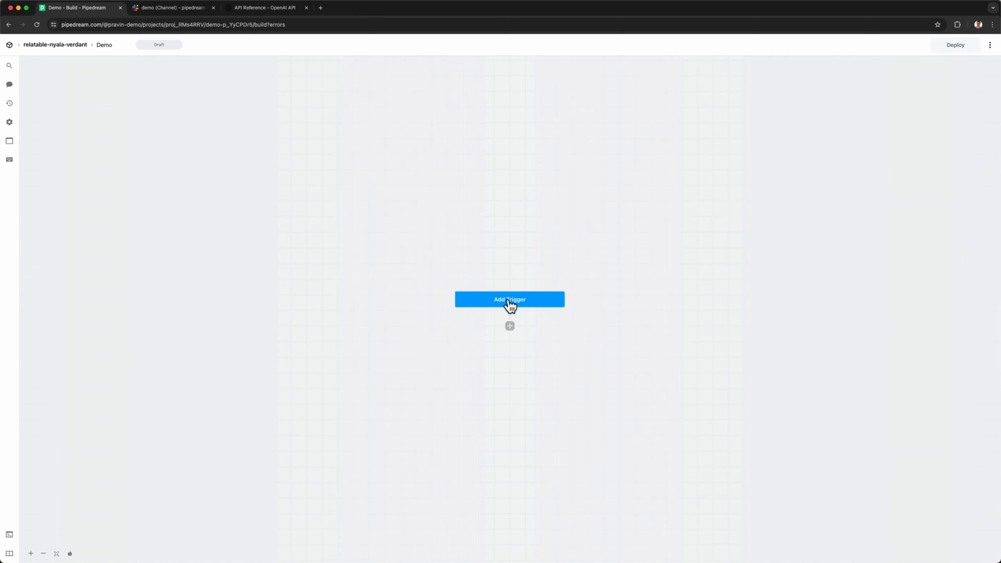
Add an HTTP/Webhook trigger returning a custom response and send a test event with query name=ditto.
{"action": "left_click", "coordinate": [509, 299]}
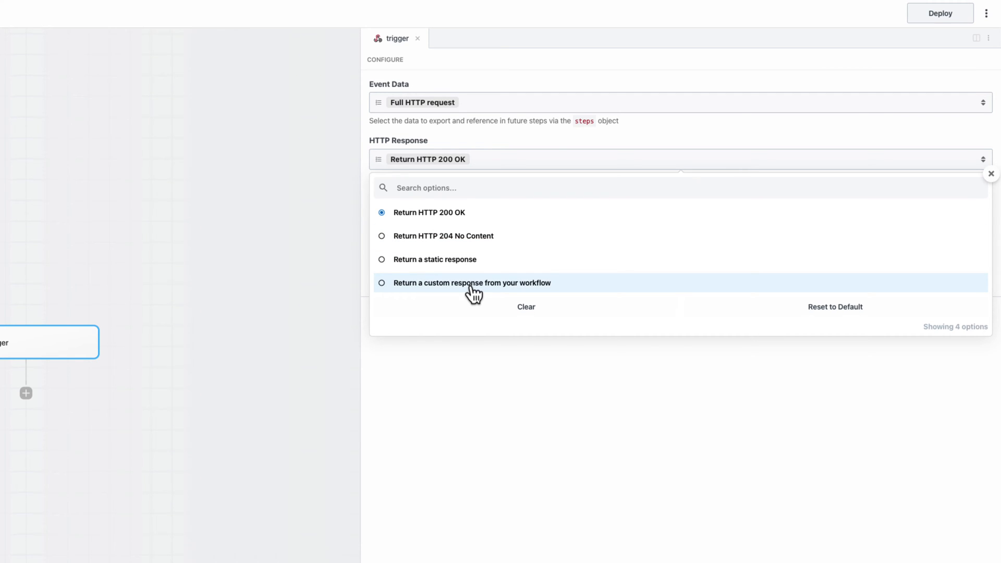
{"action": "left_click", "coordinate": [471, 282]}
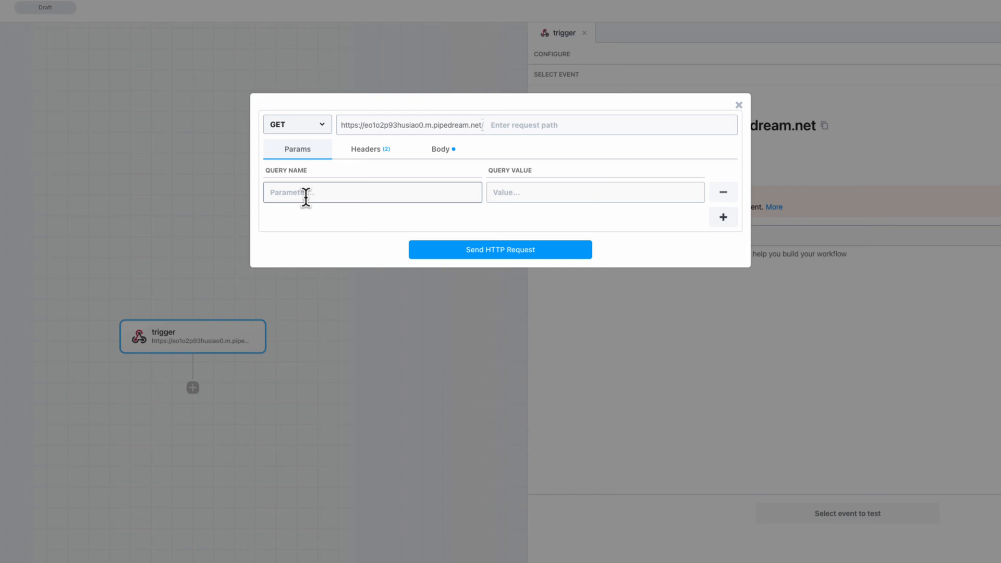
{"action": "type", "text": "ditto"}
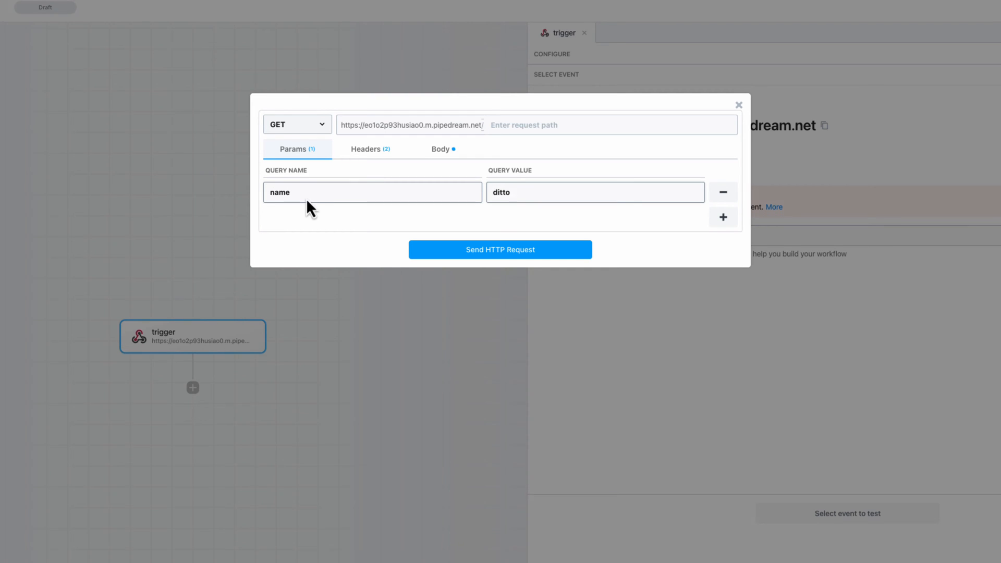
{"action": "left_click", "coordinate": [499, 249]}
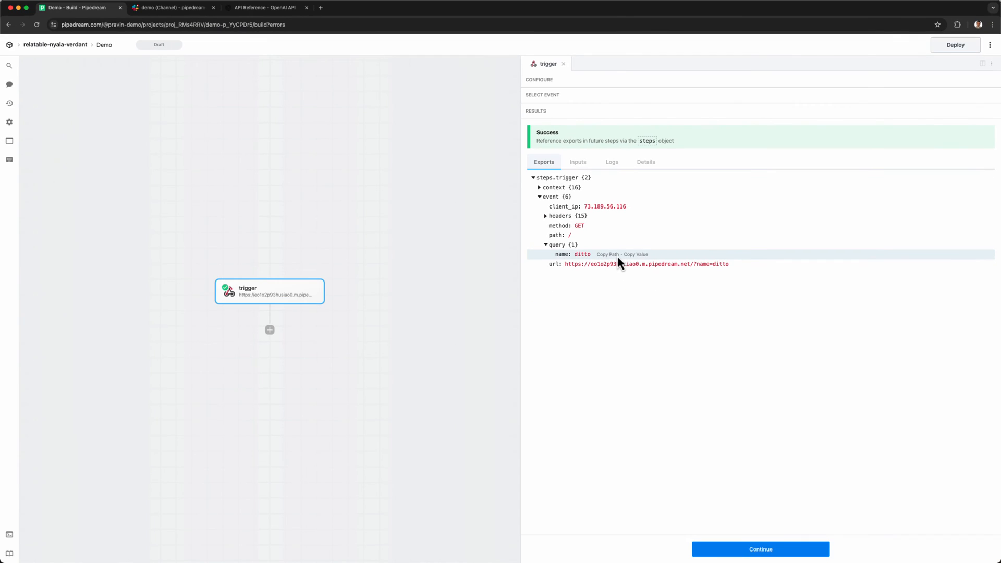
{"action": "mouse_move", "coordinate": [705, 444]}
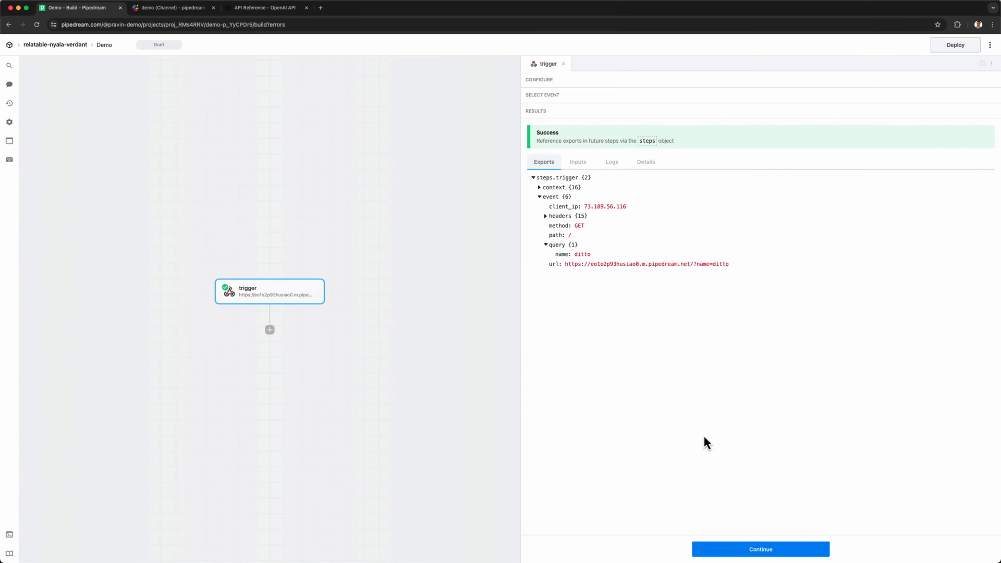
Add a Return HTTP response step with body {{steps.trigger.event.query.name}} and test it.
{"action": "left_click", "coordinate": [269, 330]}
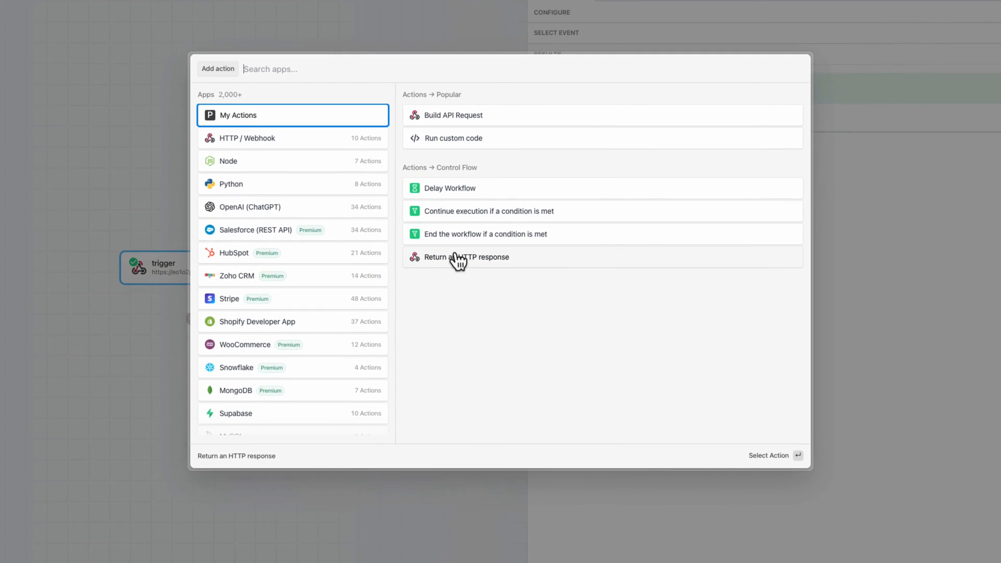
{"action": "left_click", "coordinate": [466, 256]}
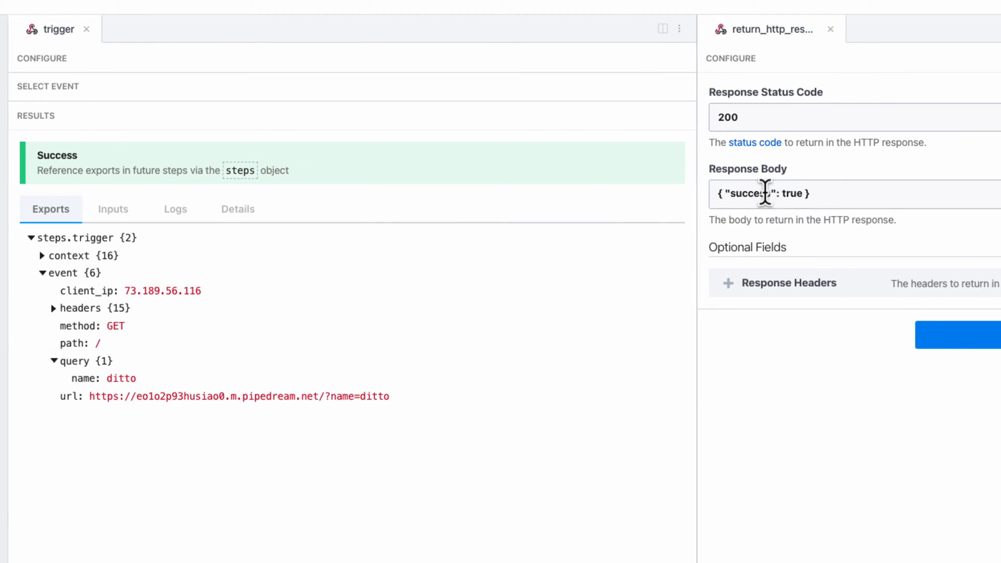
{"action": "left_click", "coordinate": [763, 194]}
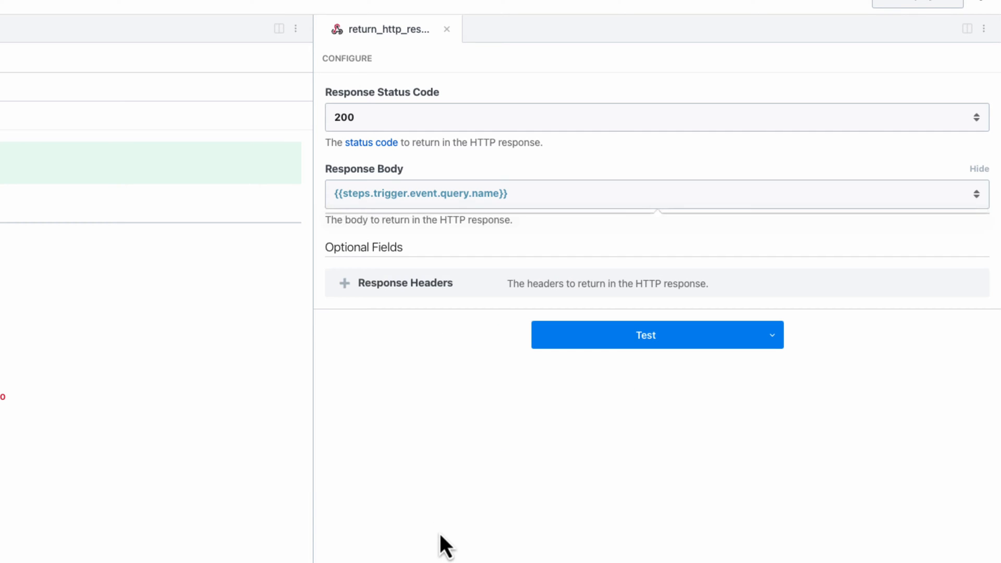
{"action": "left_click", "coordinate": [645, 335]}
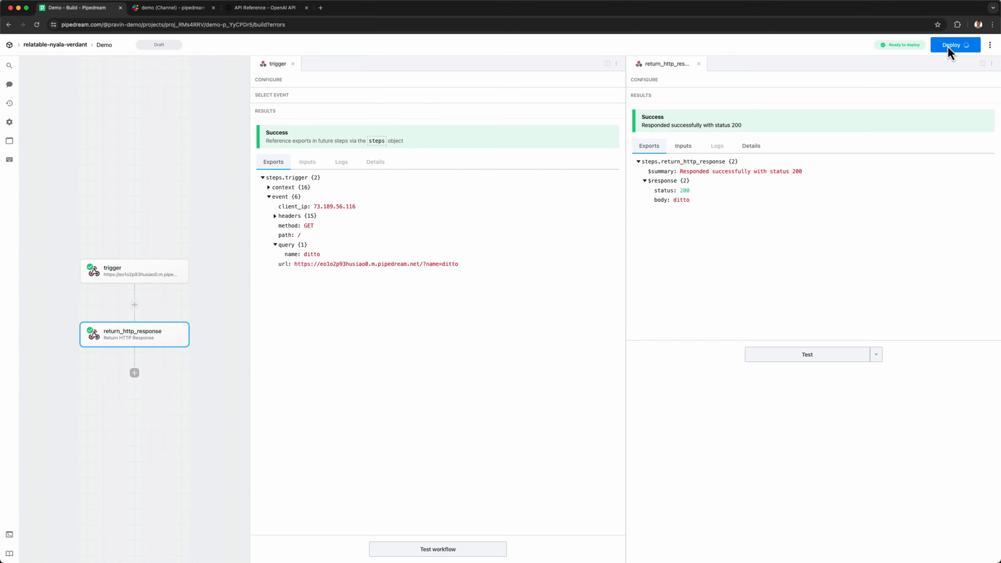
Deploy the workflow and call its endpoint URL with ?name=pikachu.
{"action": "left_click", "coordinate": [954, 45]}
{"action": "type", "text": "https://eo1o2p93husiao0.m.pipedream.net?name"}
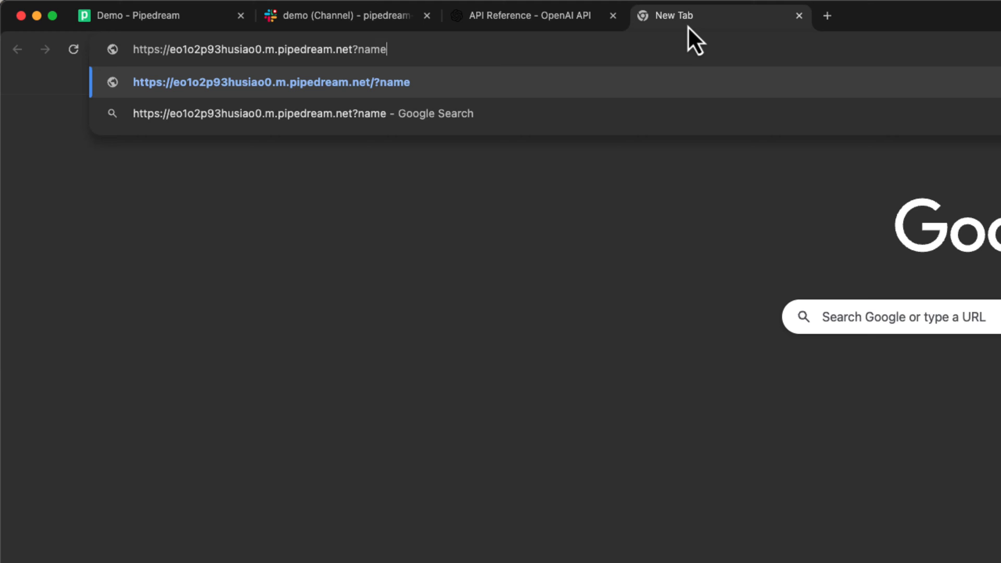
{"action": "type", "text": "=pikachu"}
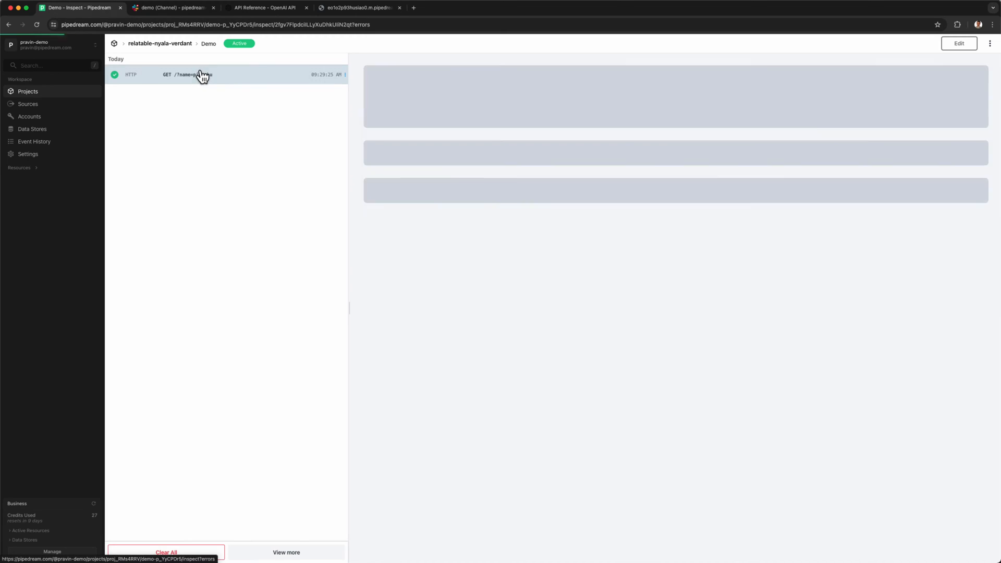
Inspect the successful GET /?name=pikachu run, then return to editing the workflow.
{"action": "left_click", "coordinate": [191, 74]}
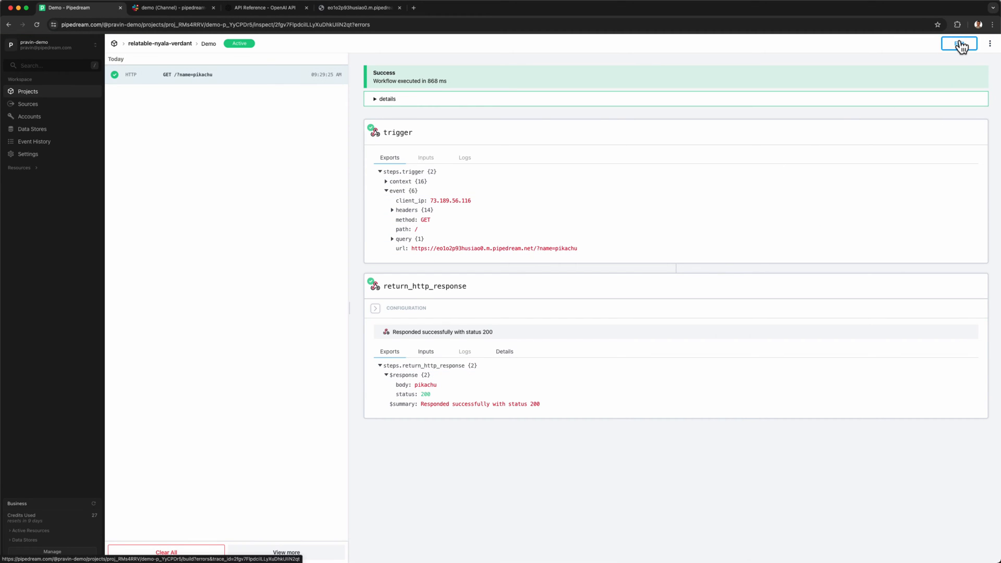
{"action": "left_click", "coordinate": [957, 44]}
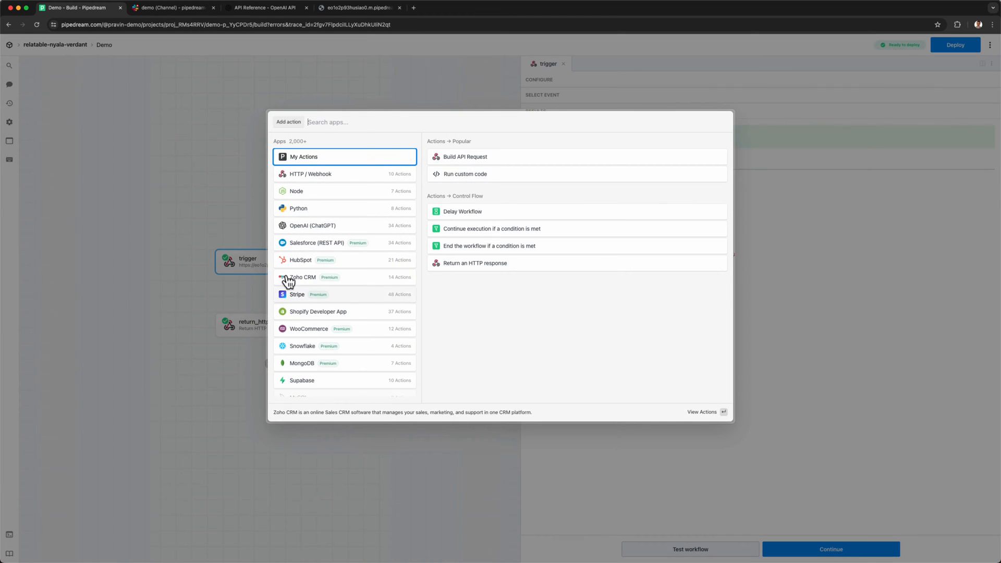
Add a Node.js get_pokemon_data step passing steps.trigger.event.query.name to getPokemonByName and test it.
{"action": "left_click", "coordinate": [465, 174]}
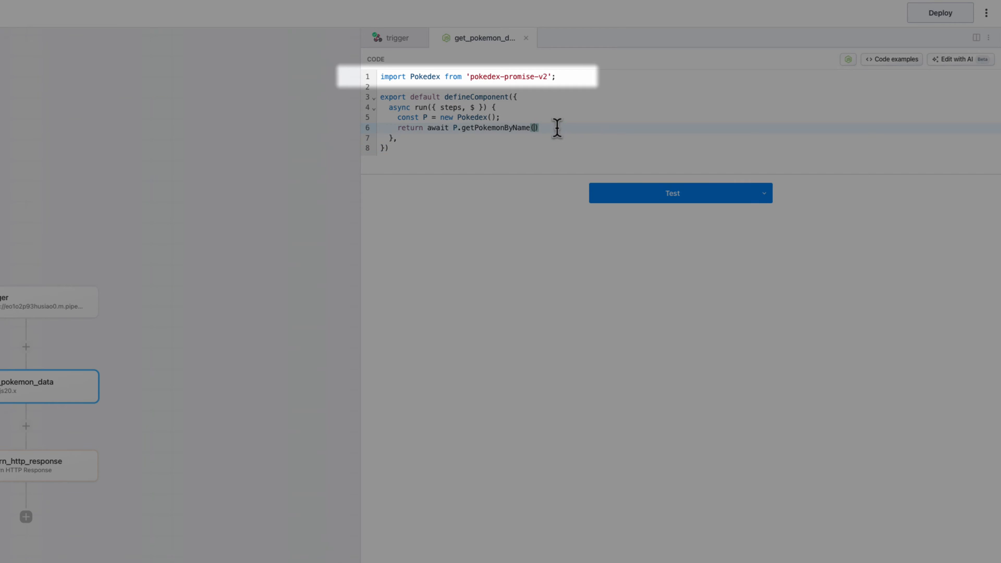
{"action": "type", "text": "steps."}
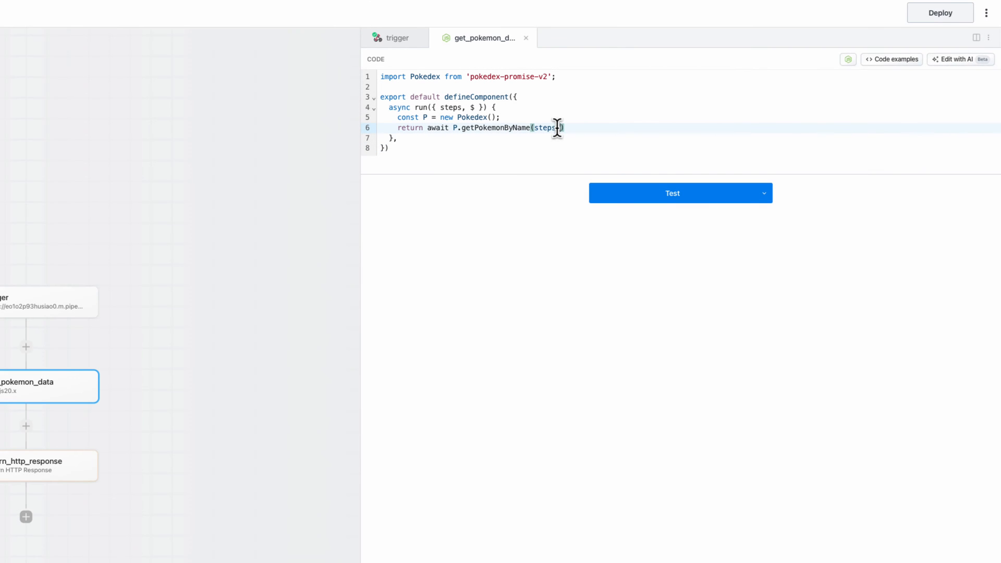
{"action": "type", "text": "trigger.event."}
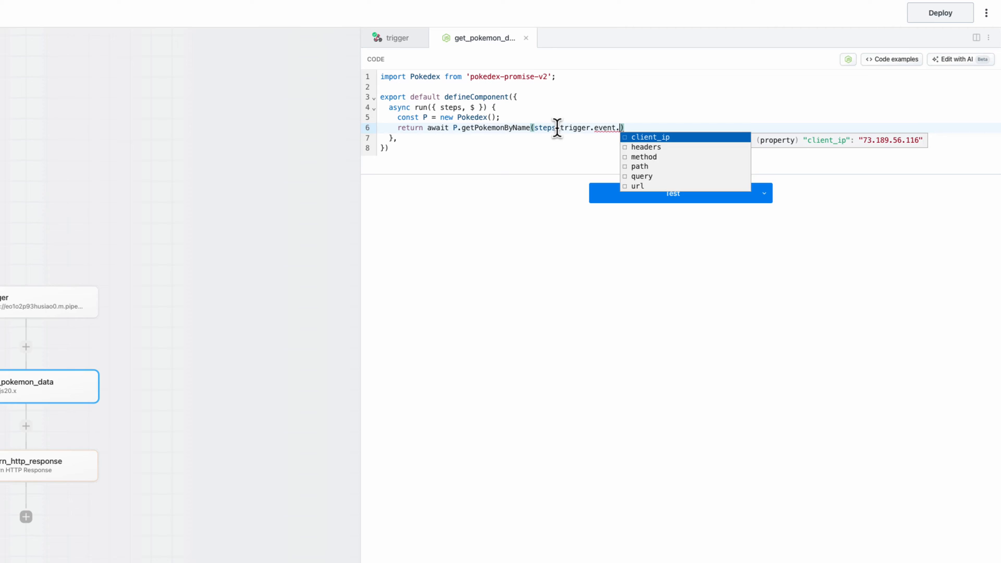
{"action": "type", "text": "query.name"}
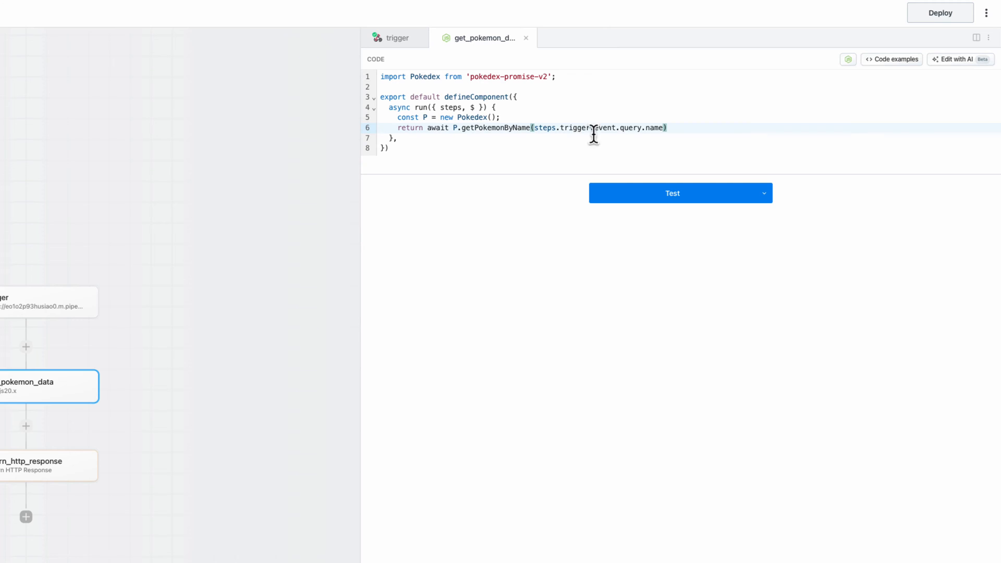
{"action": "left_click", "coordinate": [680, 193]}
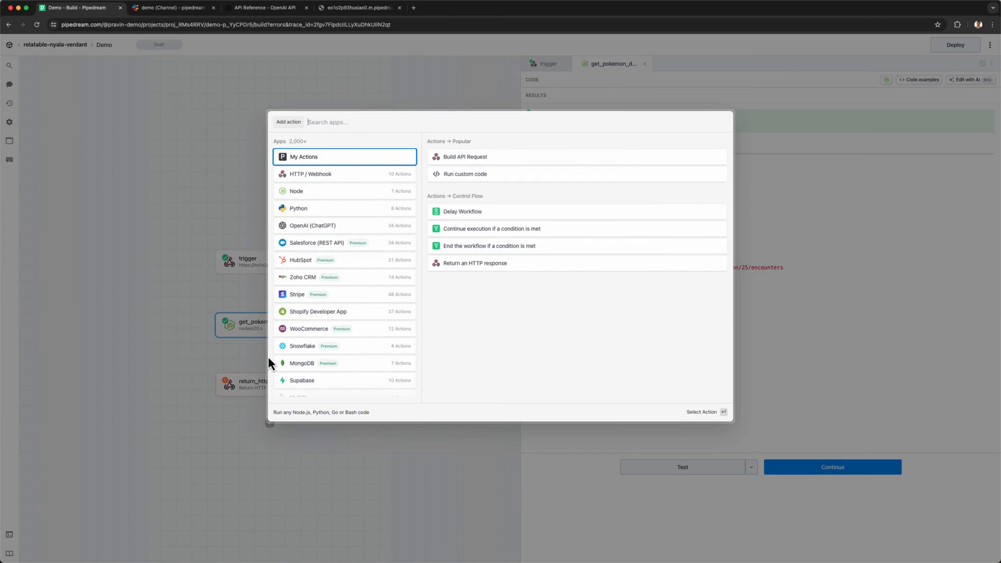
Add a generate_prompt custom code step building the Pokémon summary prompt, test it, and insert a step after it.
{"action": "left_click", "coordinate": [465, 174]}
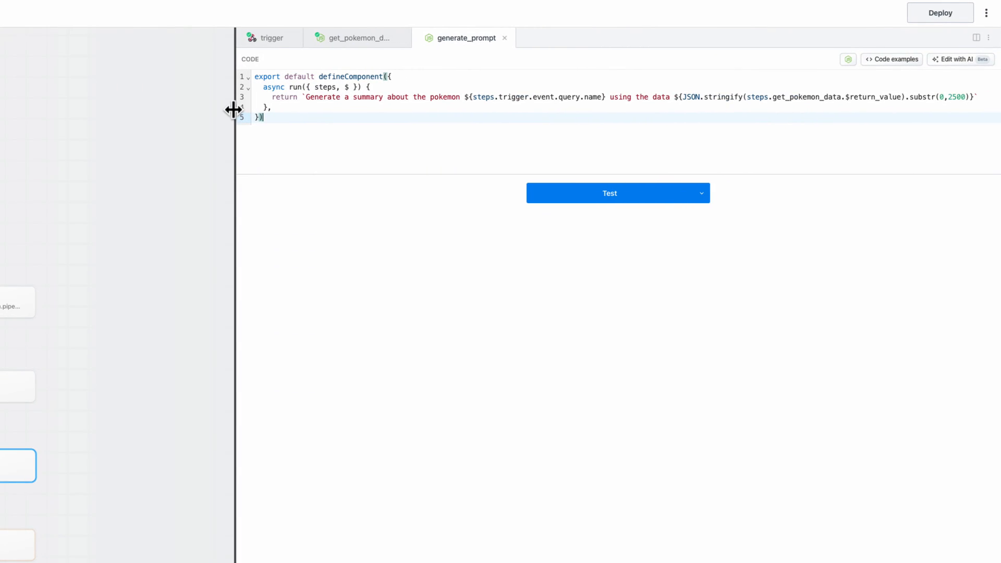
{"action": "left_click", "coordinate": [609, 193]}
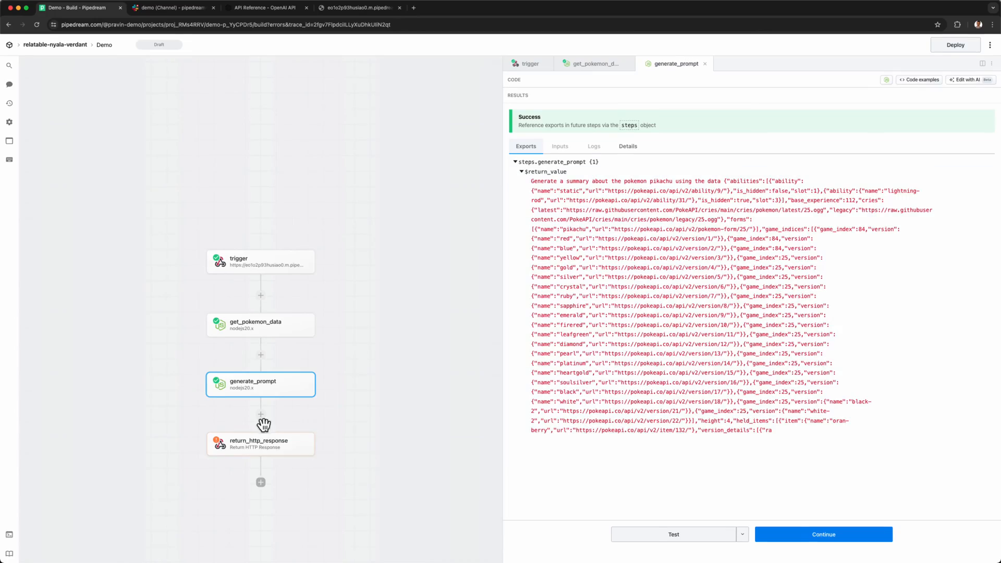
{"action": "left_click", "coordinate": [261, 414]}
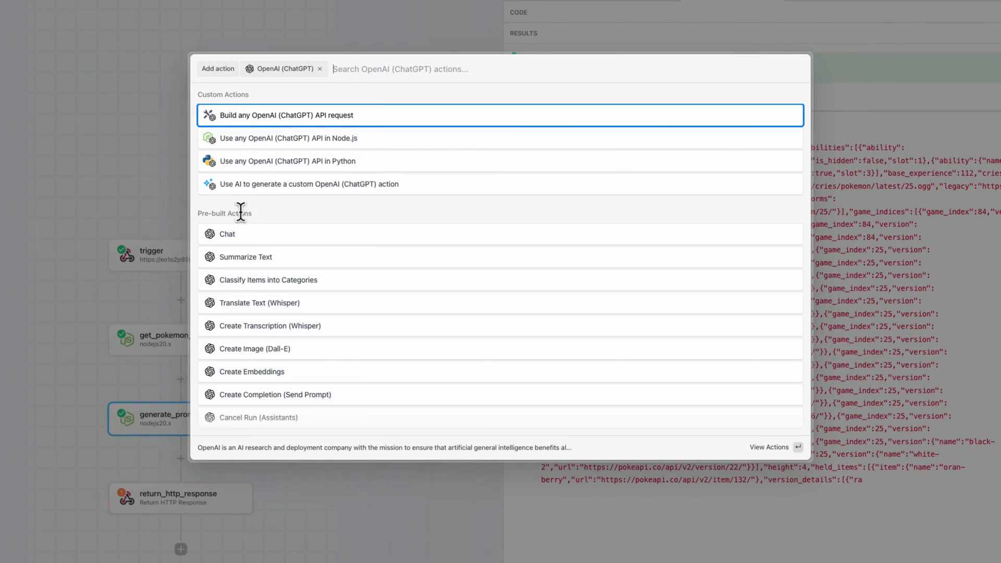
Add a ChatGPT Chat step on the OpenAI account with the prompt as User Message, test it and read the Pikachu summary.
{"action": "left_click", "coordinate": [226, 234]}
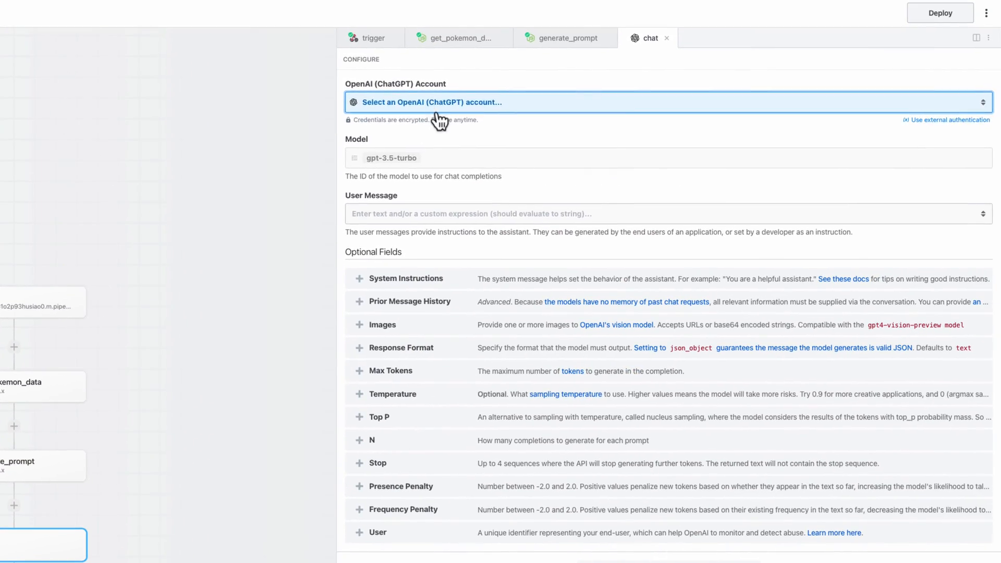
{"action": "left_click", "coordinate": [664, 213]}
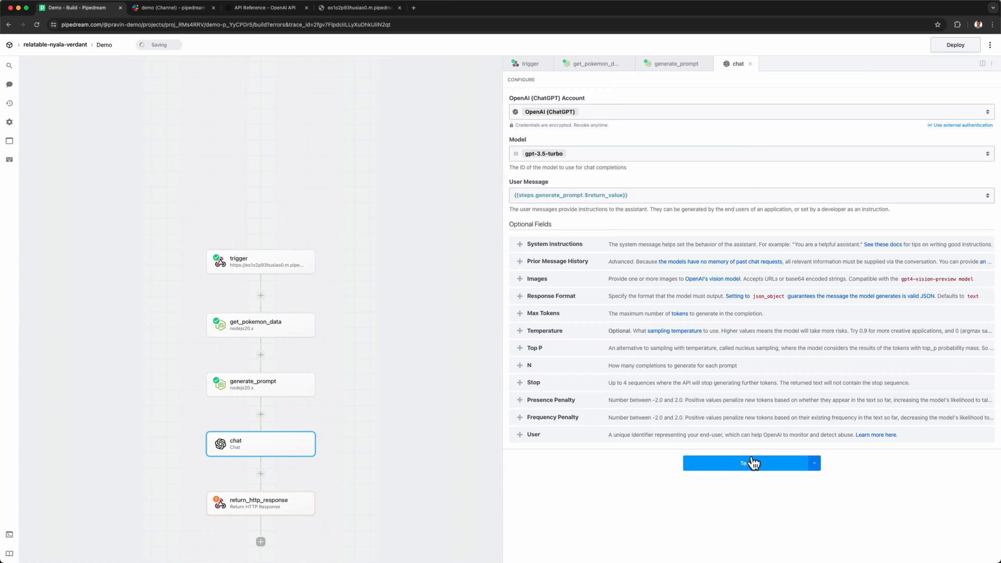
{"action": "left_click", "coordinate": [752, 463]}
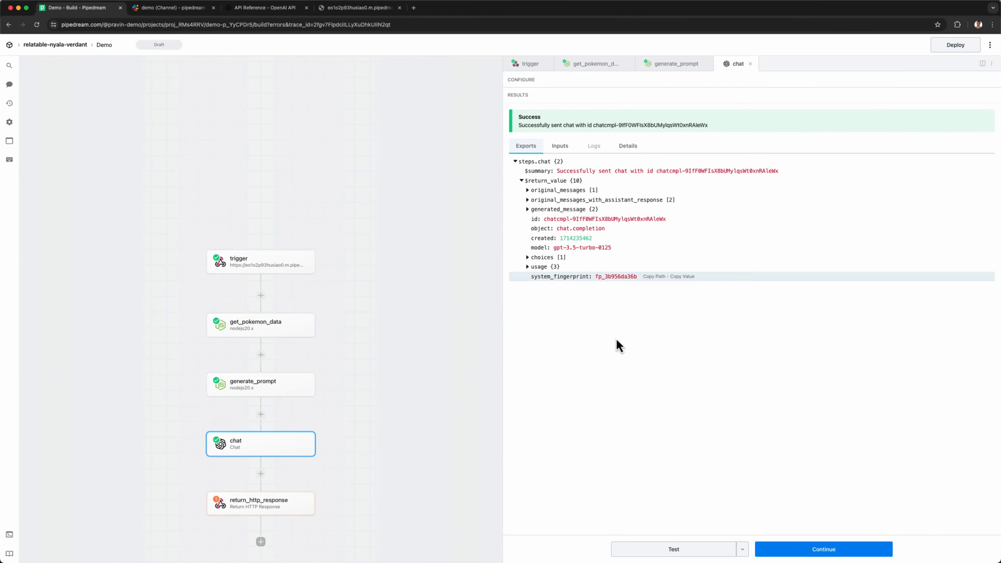
{"action": "left_click", "coordinate": [528, 256]}
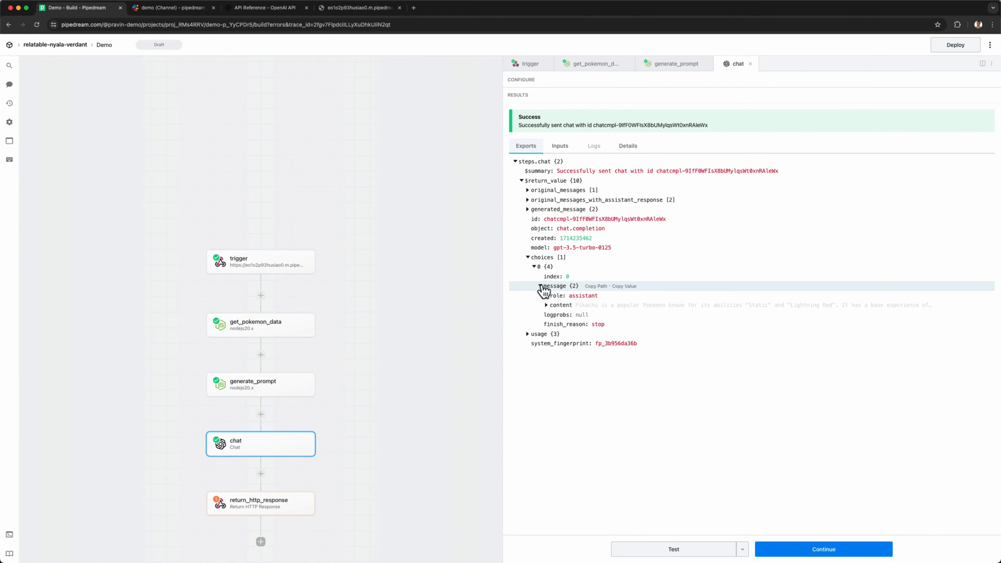
{"action": "left_click", "coordinate": [561, 305]}
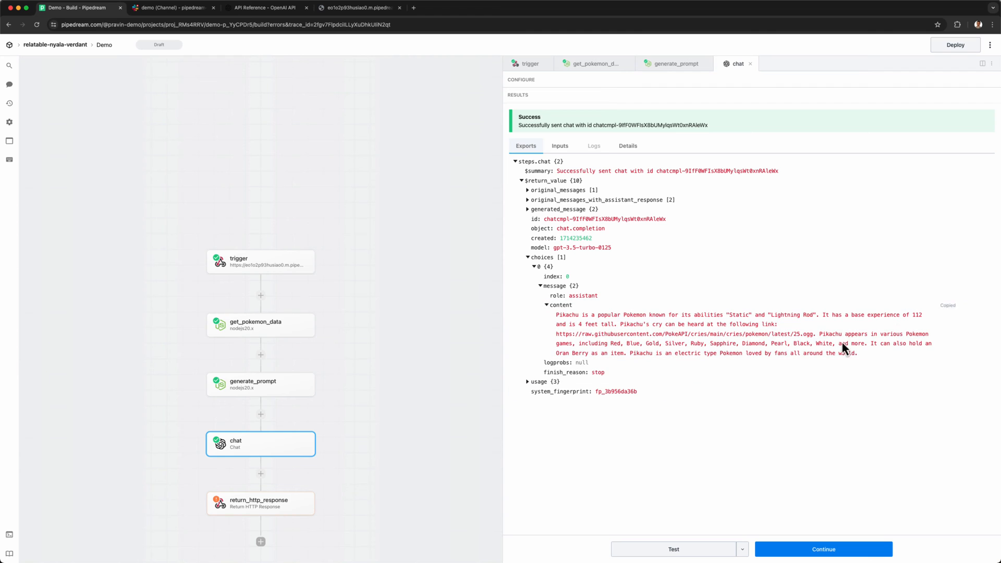
Deploy the workflow, check its event history, and return to the containing project.
{"action": "left_click", "coordinate": [260, 503]}
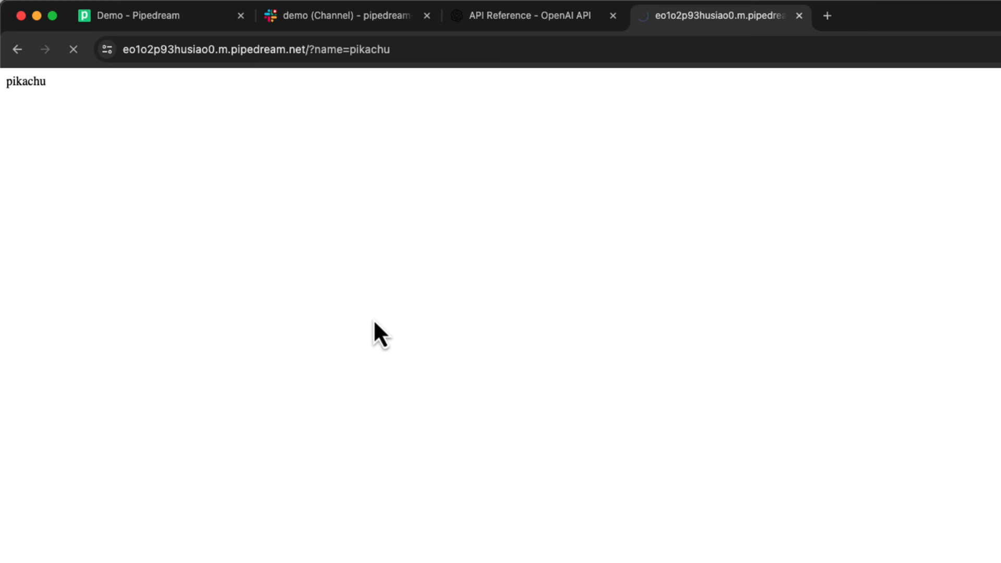
{"action": "left_click", "coordinate": [81, 16]}
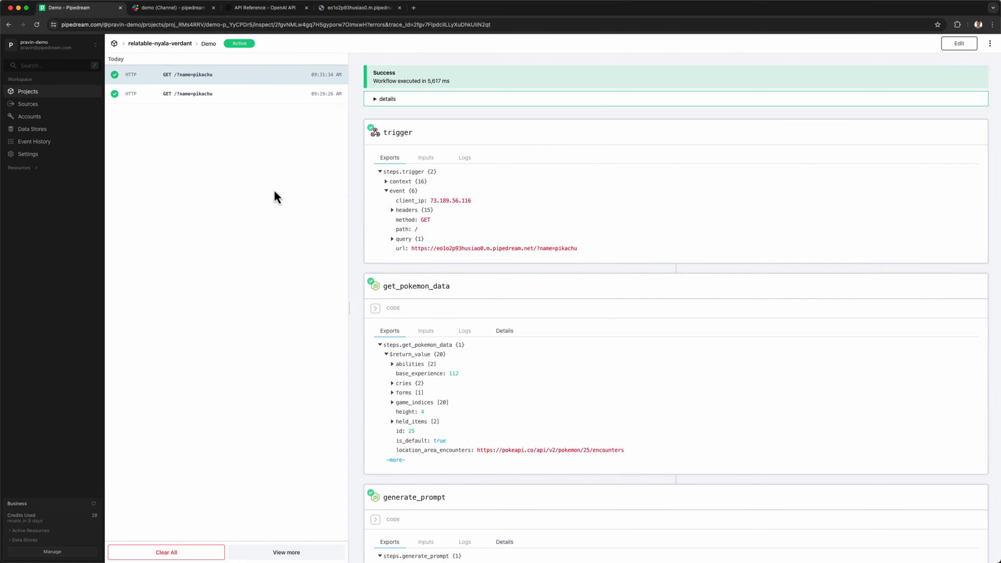
{"action": "left_click", "coordinate": [160, 44]}
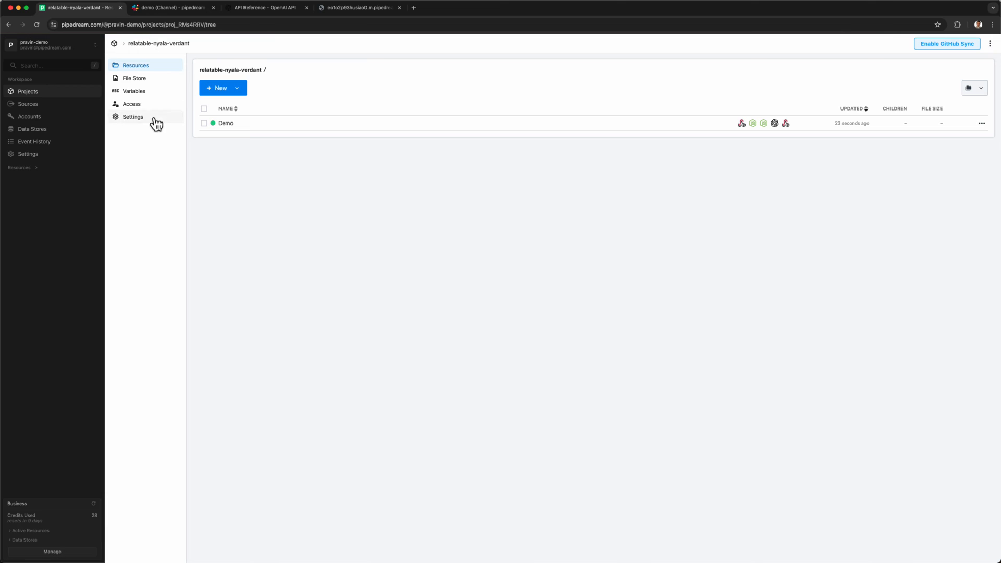
Enable GitHub Sync via OAuth with the connected GitHub account and update the project.
{"action": "left_click", "coordinate": [947, 44]}
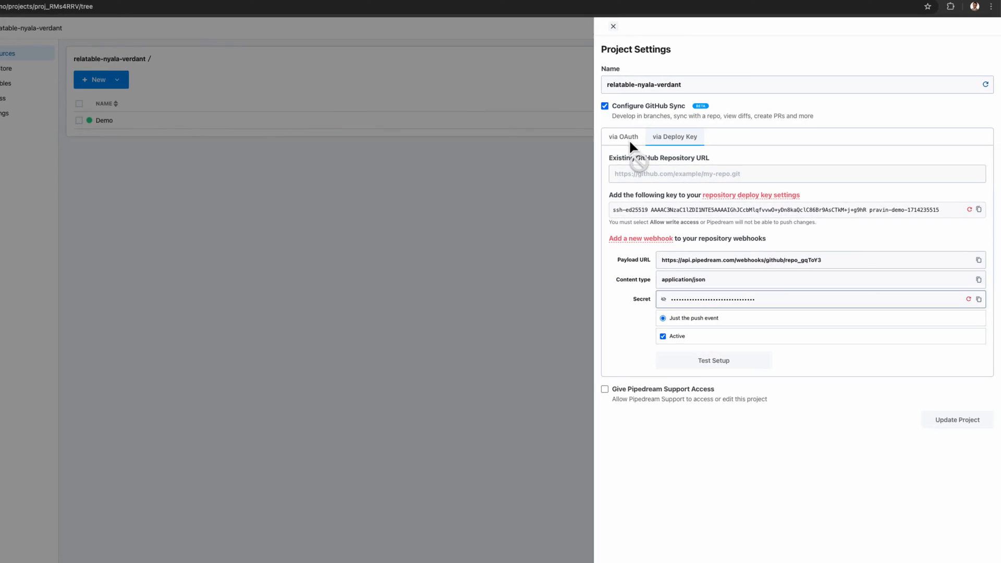
{"action": "left_click", "coordinate": [622, 137]}
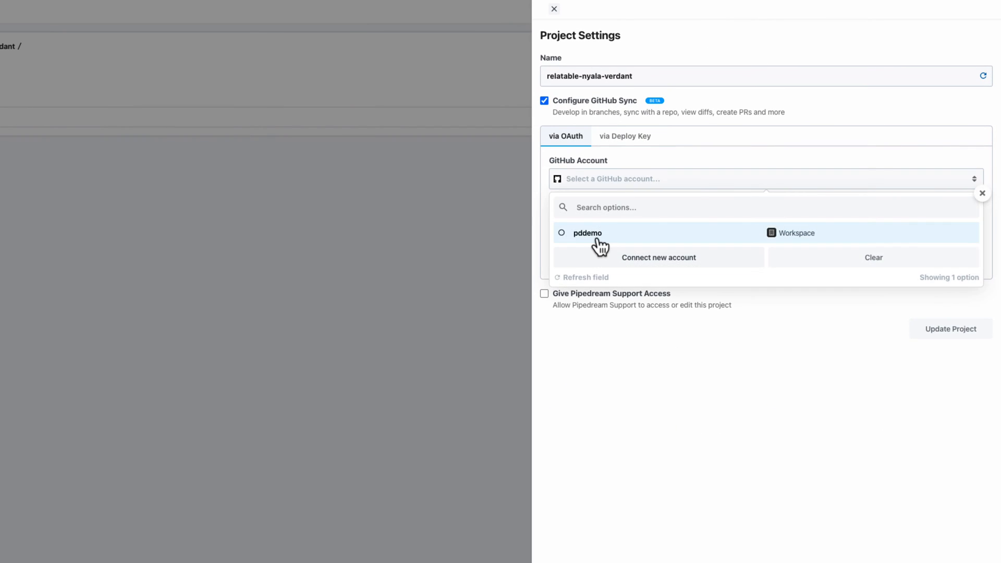
{"action": "left_click", "coordinate": [586, 233]}
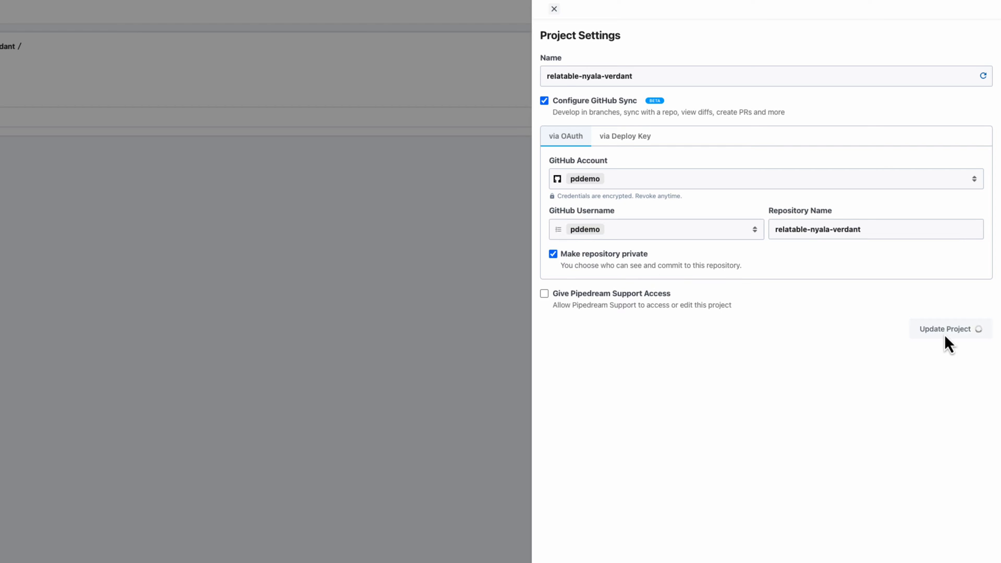
{"action": "left_click", "coordinate": [946, 328]}
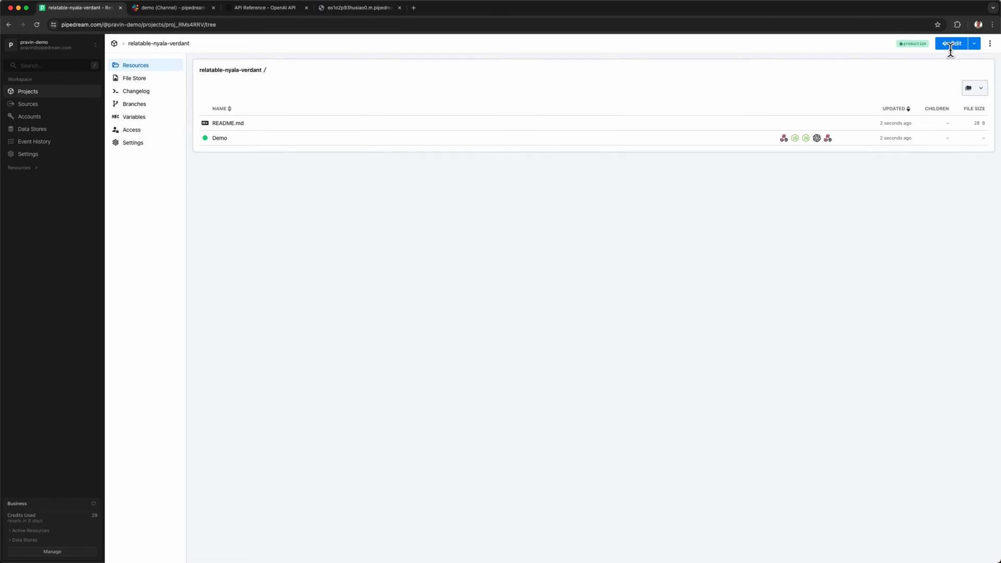
Start editing the project in a new development branch dev-pravin-RoFI59.
{"action": "left_click", "coordinate": [949, 44]}
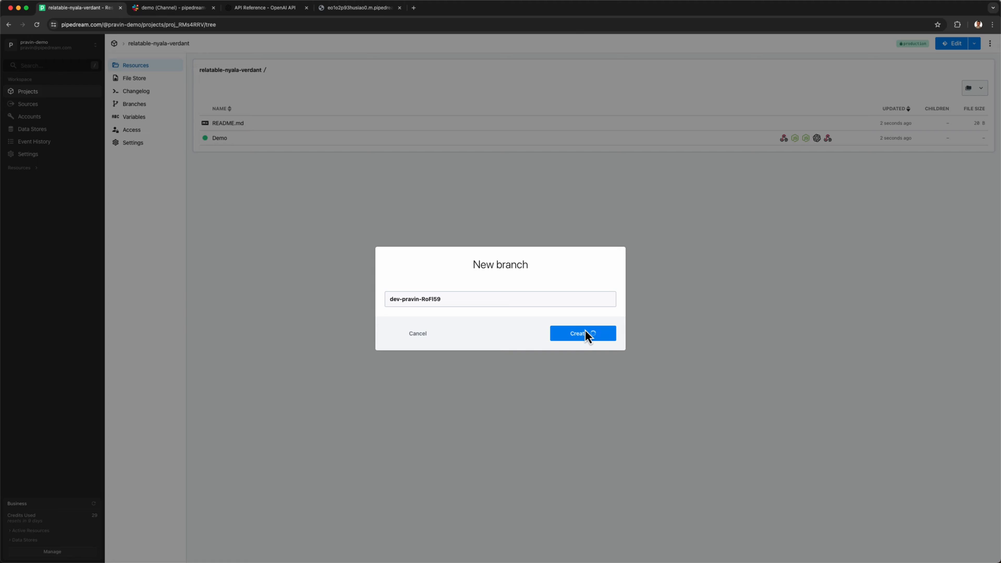
{"action": "left_click", "coordinate": [582, 334]}
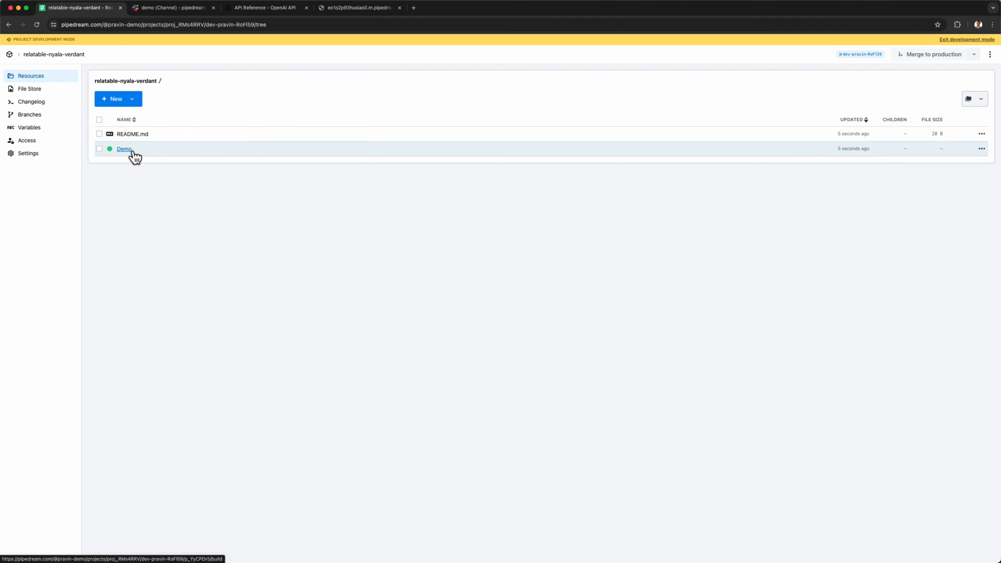
Open Demo on the branch and save the trigger with the custom domain checked in Domains.
{"action": "left_click", "coordinate": [124, 149]}
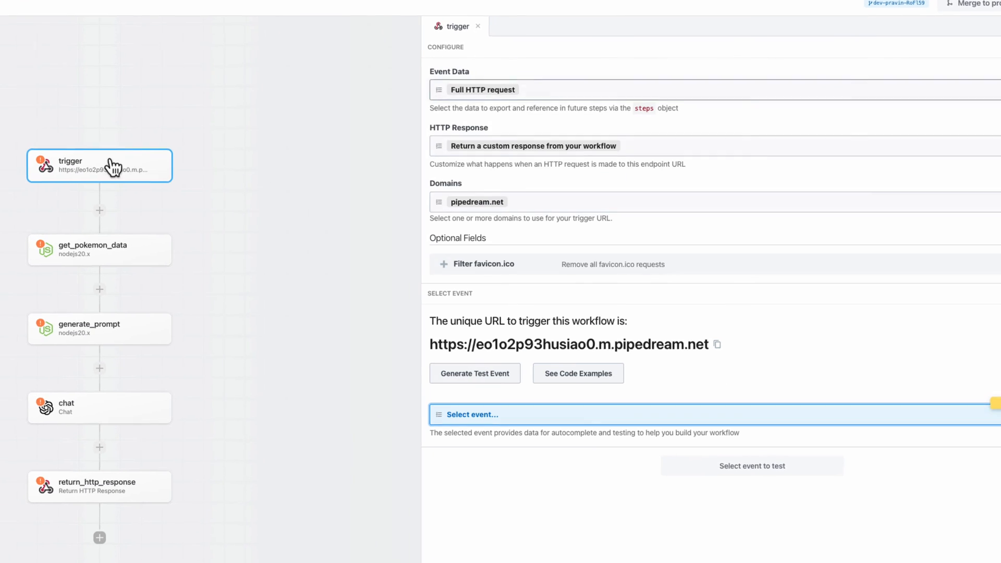
{"action": "left_click", "coordinate": [440, 253]}
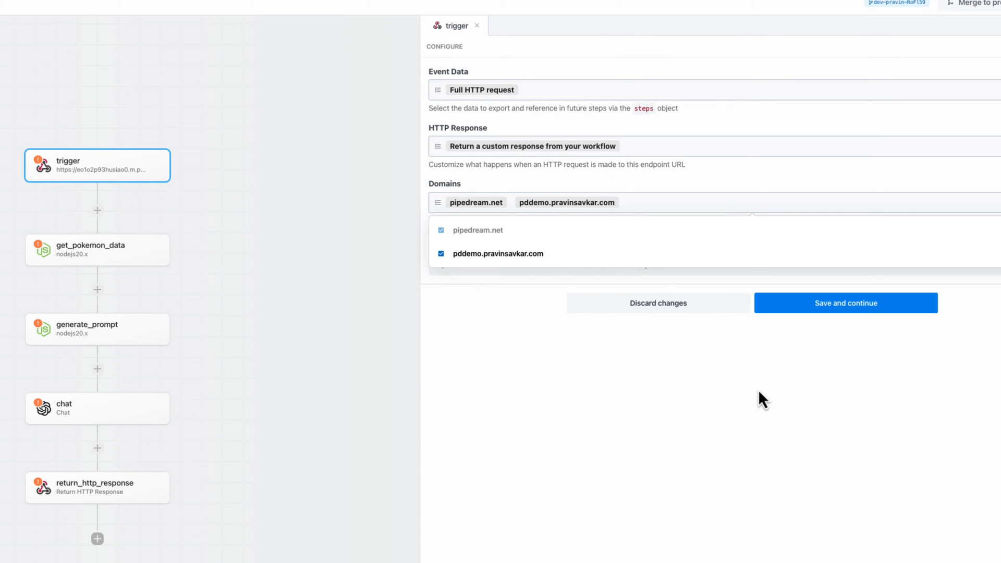
{"action": "left_click", "coordinate": [845, 303]}
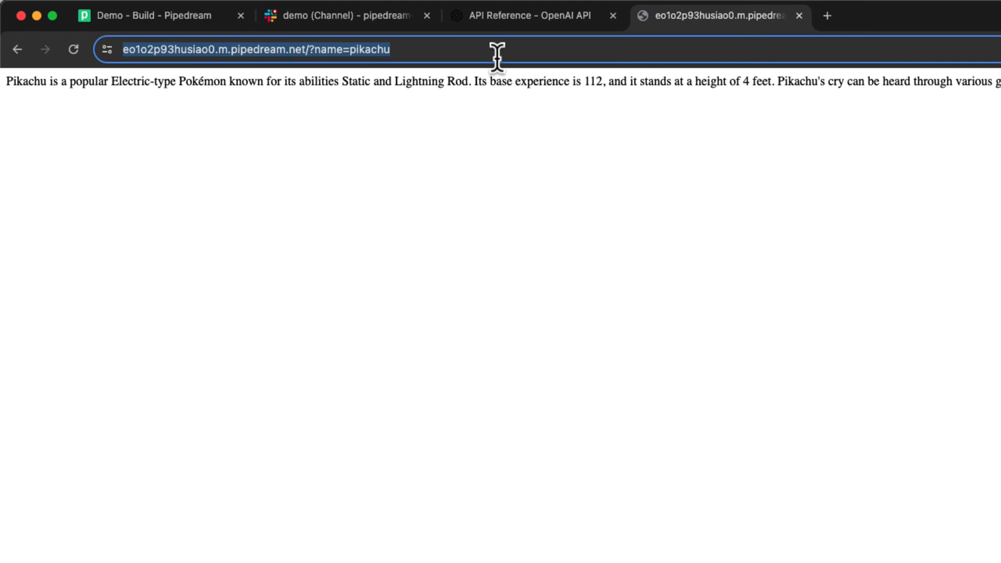
{"action": "left_click", "coordinate": [80, 15]}
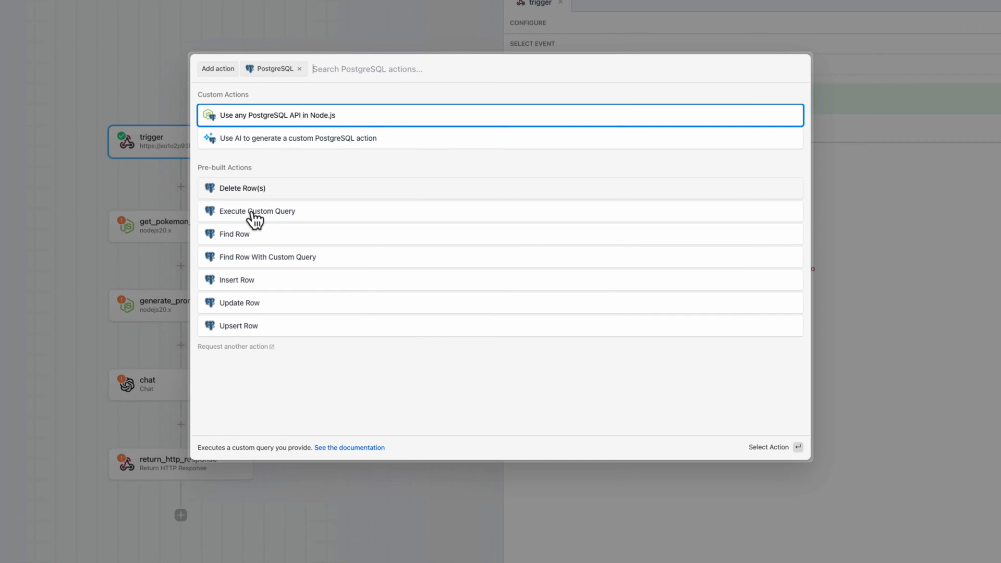
Add a PostgreSQL Execute Custom Query step after the trigger connected to the Pokemon Data account.
{"action": "left_click", "coordinate": [256, 211]}
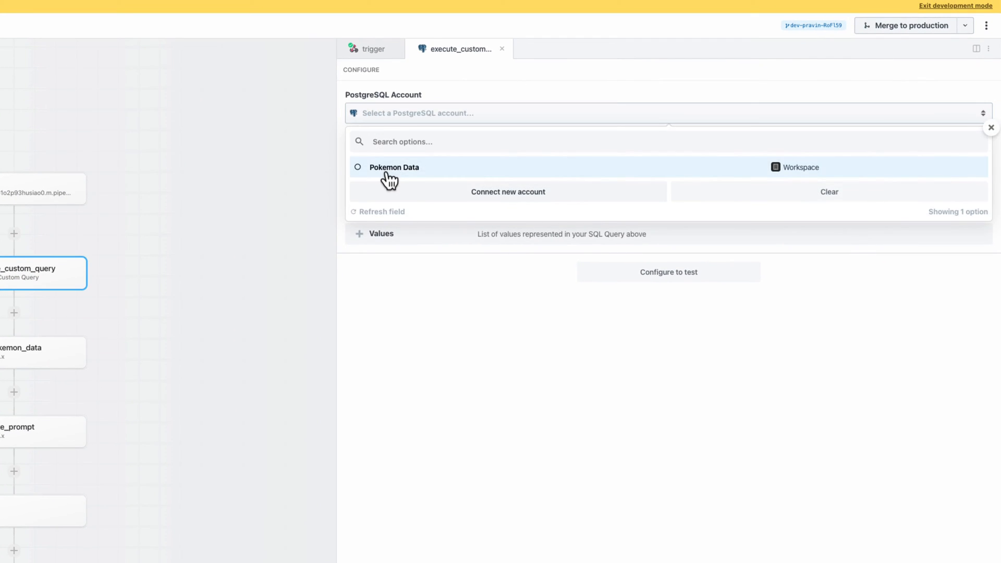
{"action": "left_click", "coordinate": [394, 167]}
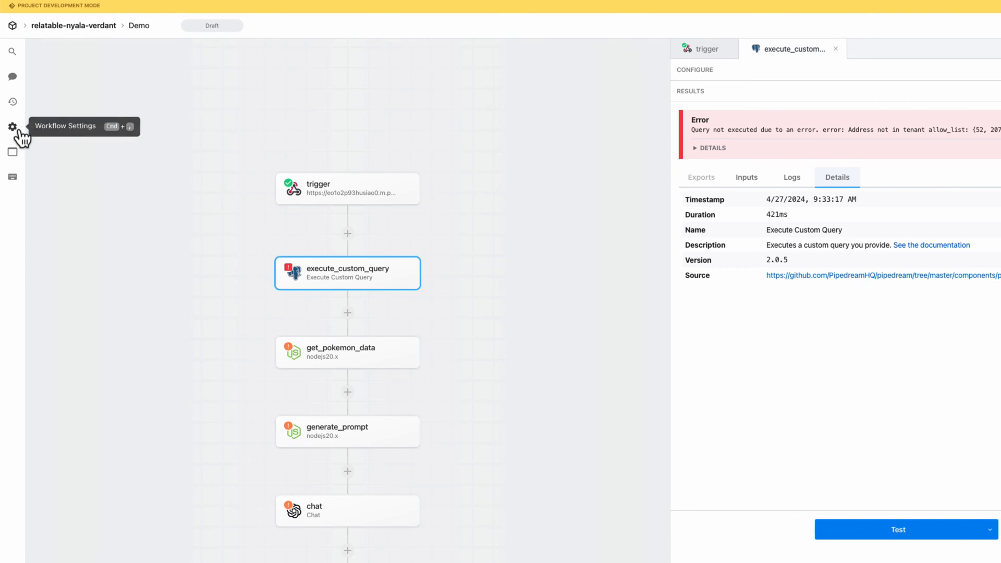
Enable Run in VPC with the pravindemo network, then re-run the custom query test.
{"action": "left_click", "coordinate": [13, 126]}
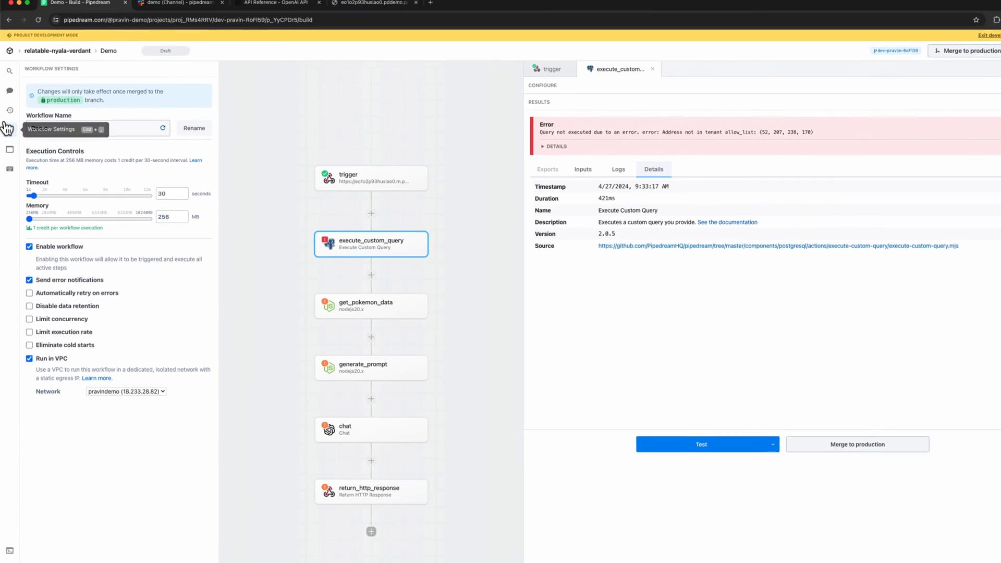
{"action": "left_click", "coordinate": [700, 444]}
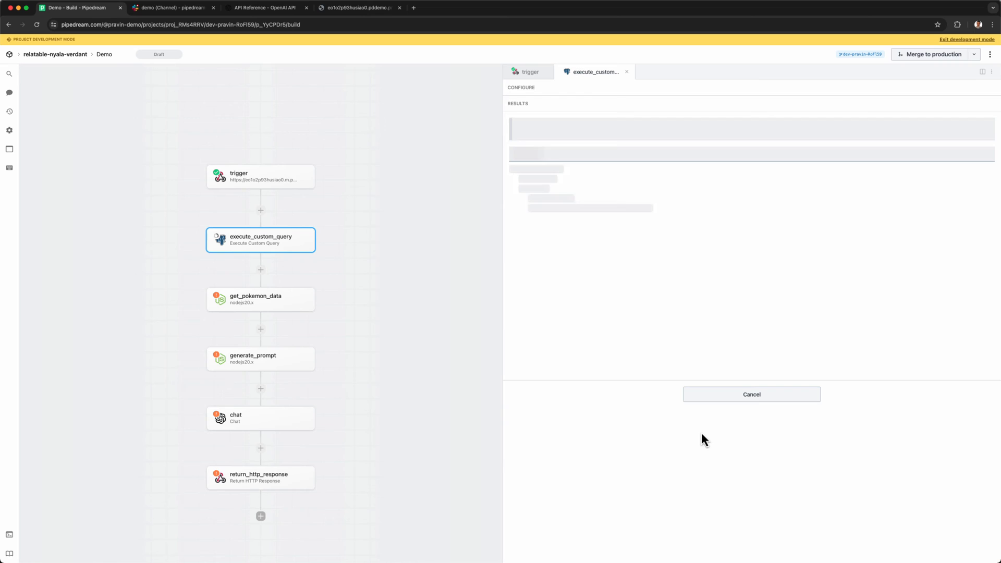
{"action": "mouse_move", "coordinate": [628, 462]}
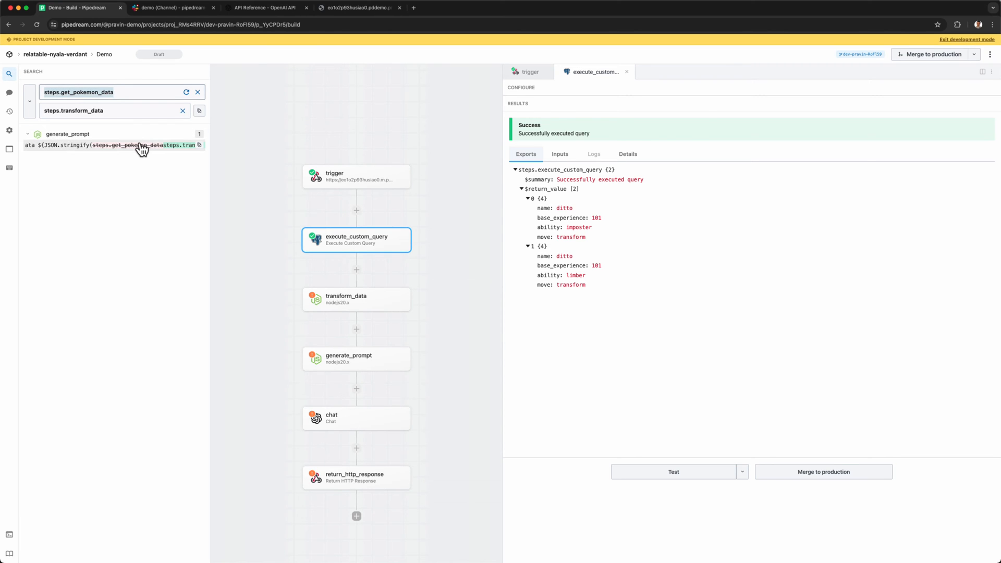
Replace steps.get_pokemon_data with steps.transform_data in the generate_prompt step.
{"action": "left_click", "coordinate": [356, 359]}
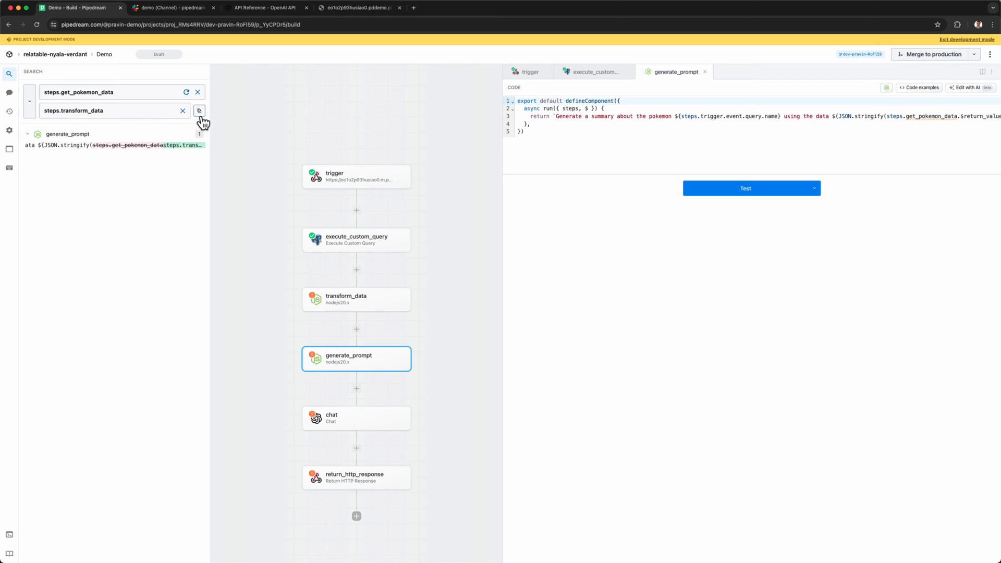
{"action": "left_click", "coordinate": [199, 111]}
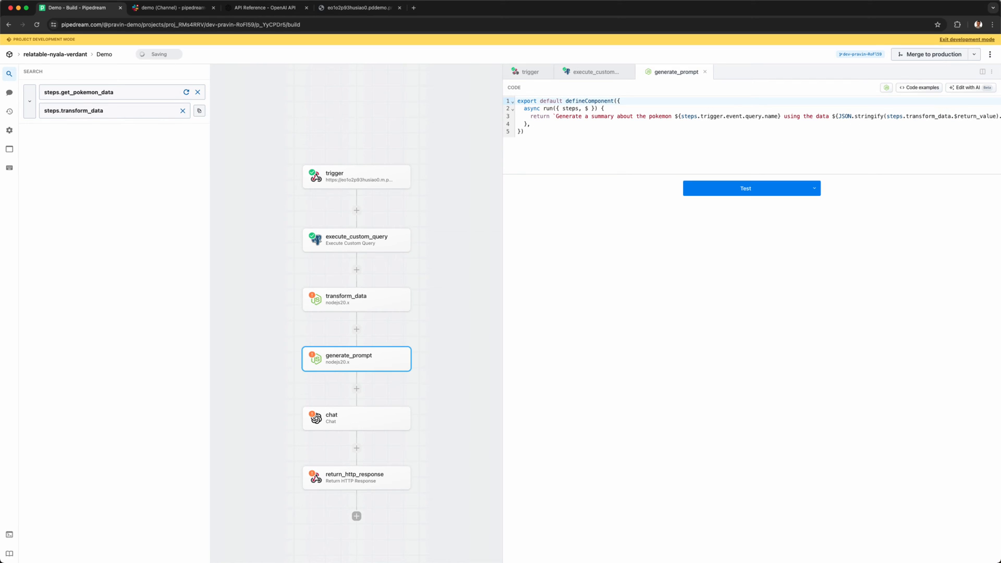
{"action": "mouse_move", "coordinate": [9, 73]}
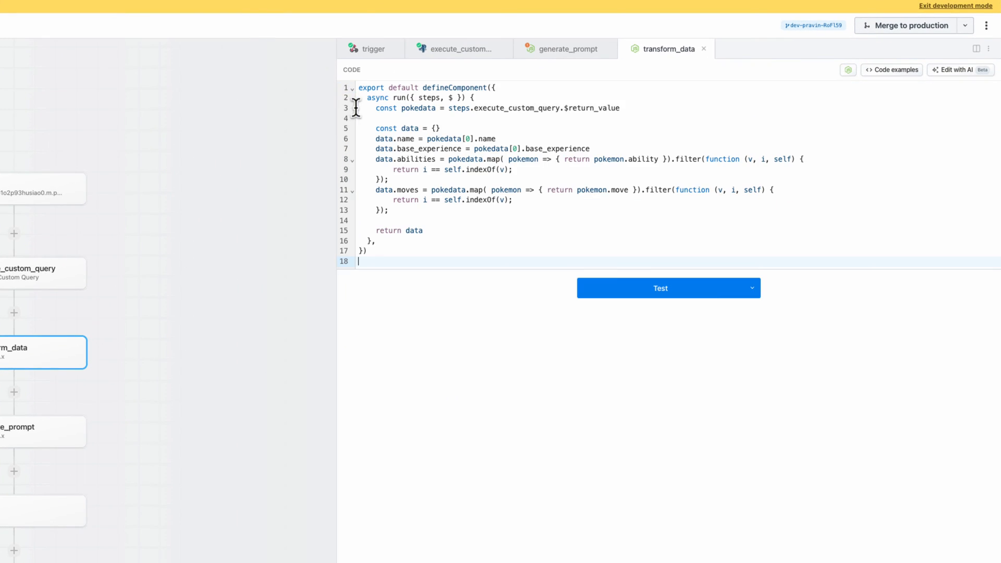
Test transform_data, run the entire workflow from generate_prompt, and review the status 200 HTTP response.
{"action": "left_click", "coordinate": [667, 288]}
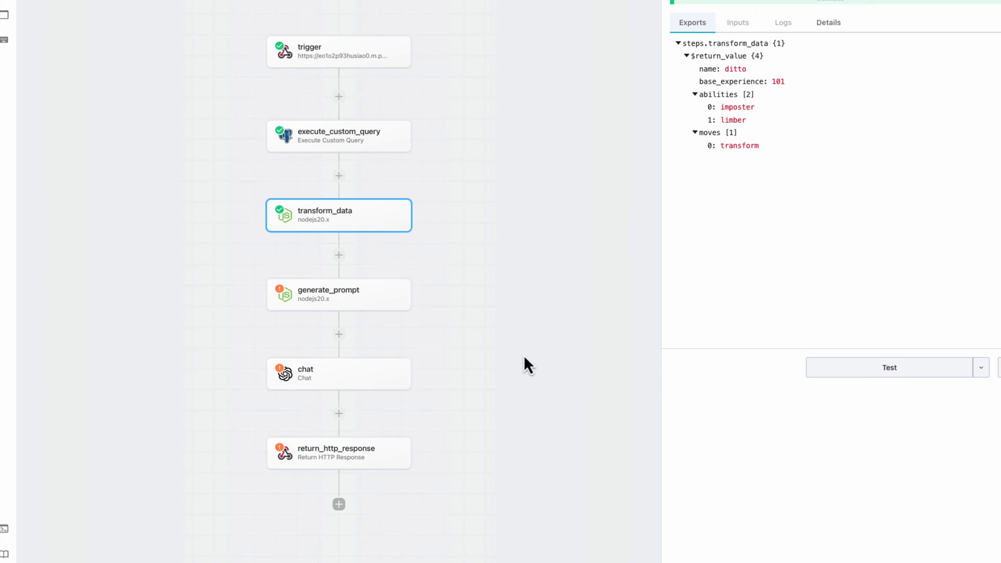
{"action": "right_click", "coordinate": [338, 294]}
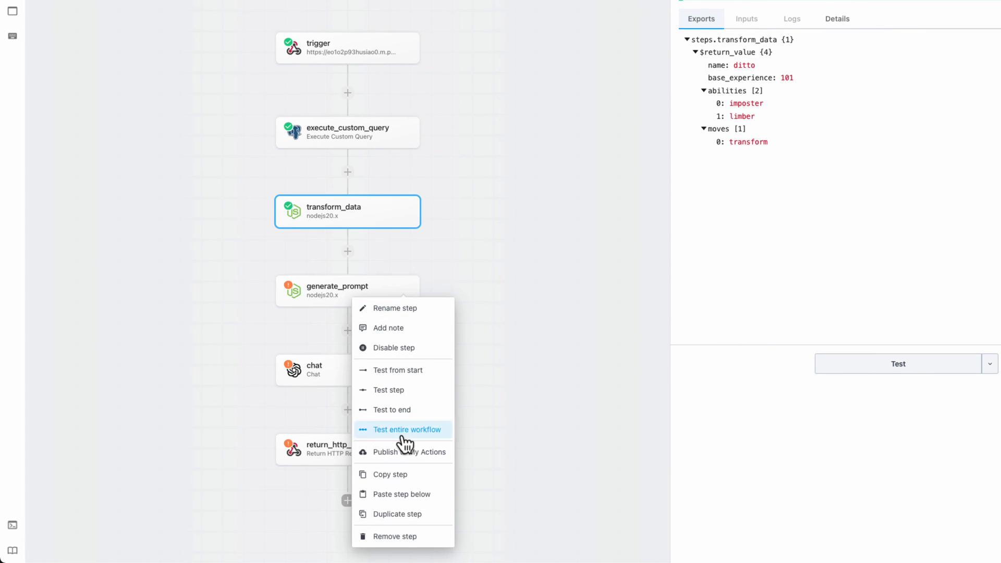
{"action": "left_click", "coordinate": [407, 430]}
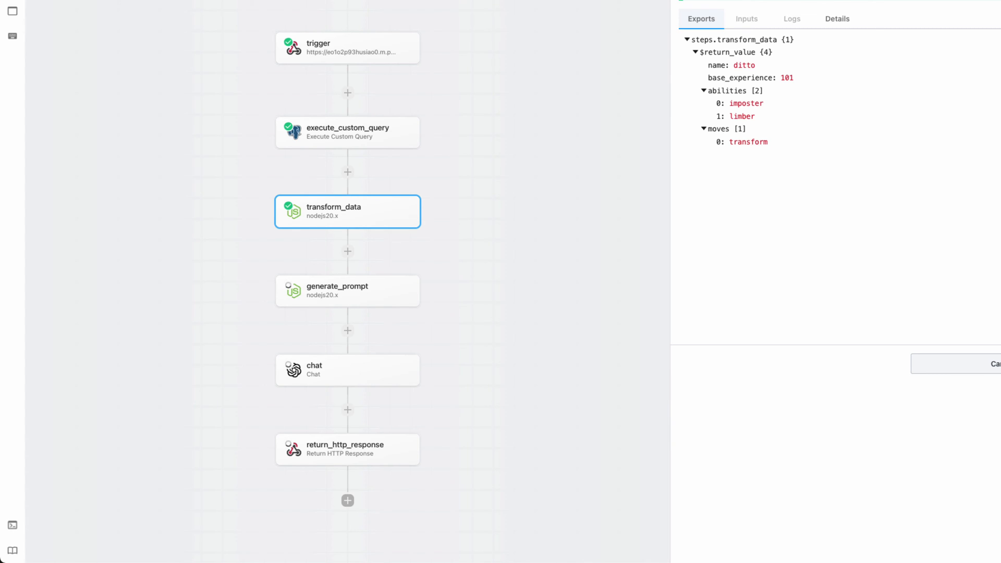
{"action": "left_click", "coordinate": [347, 448]}
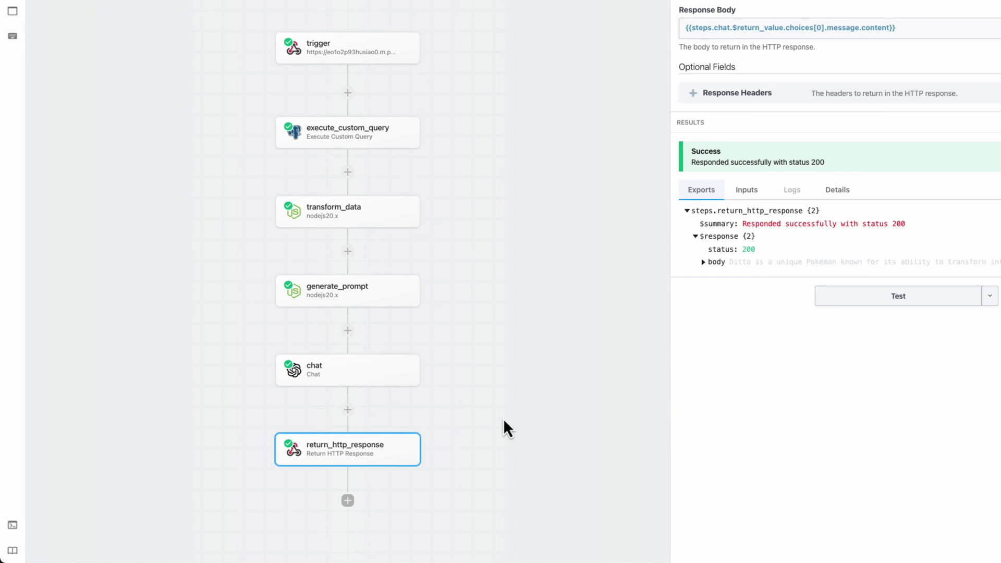
{"action": "scroll", "scroll_direction": "down", "scroll_amount": 3}
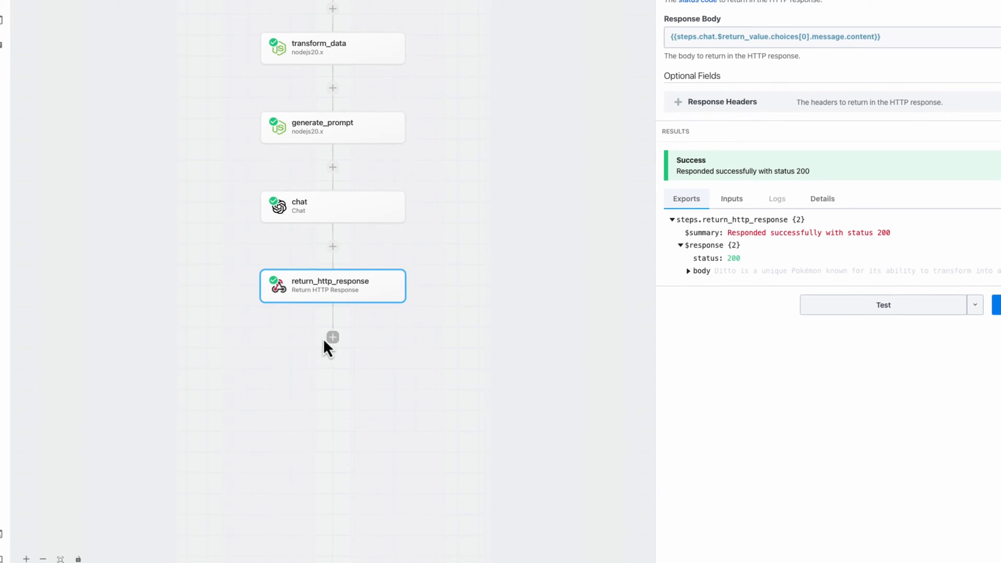
Add an OpenAI Create Image HTTP step with the image generation endpoint URL.
{"action": "left_click", "coordinate": [332, 337]}
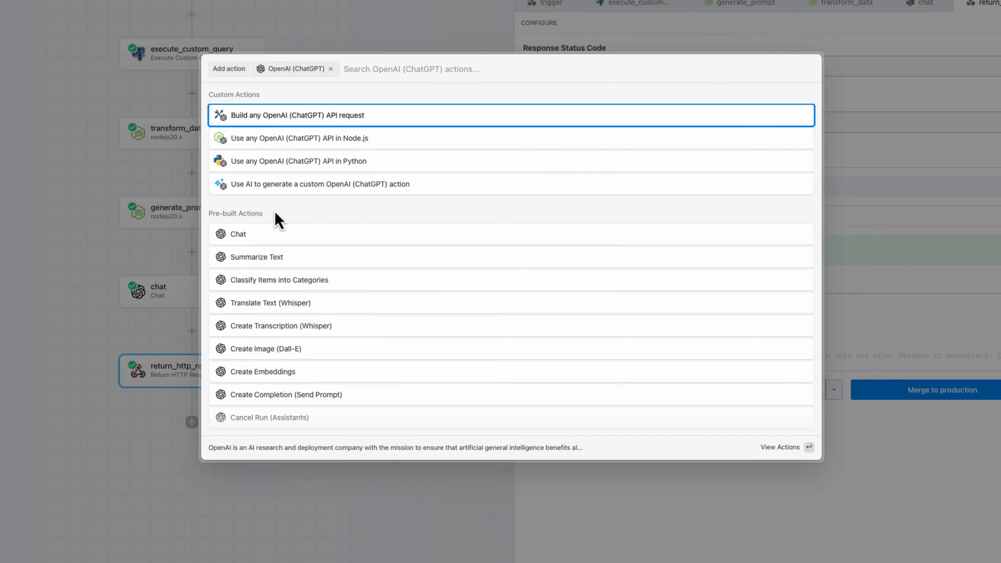
{"action": "mouse_move", "coordinate": [318, 356]}
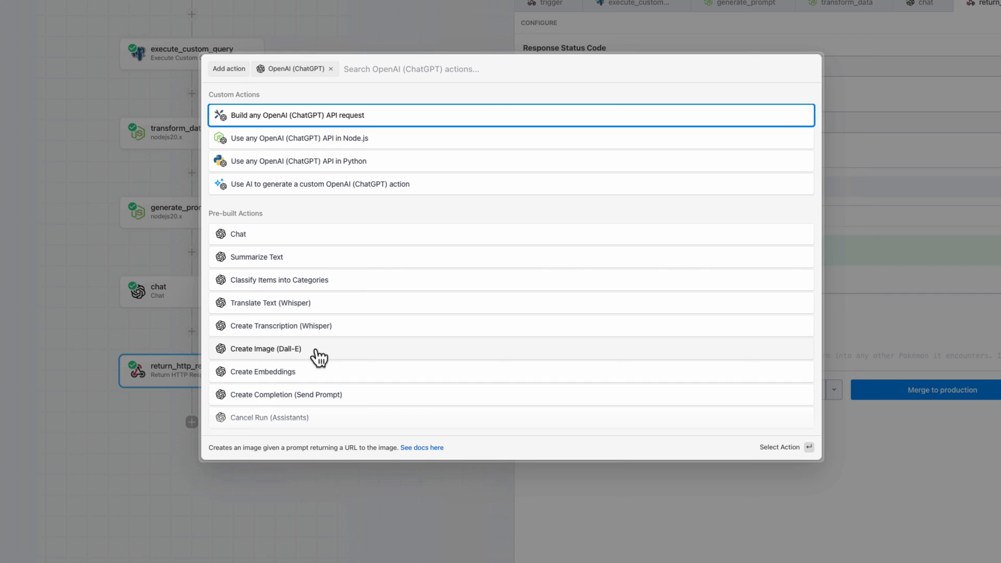
{"action": "left_click", "coordinate": [296, 114]}
{"action": "type", "text": "https://api.openai.com/v1/images/generations"}
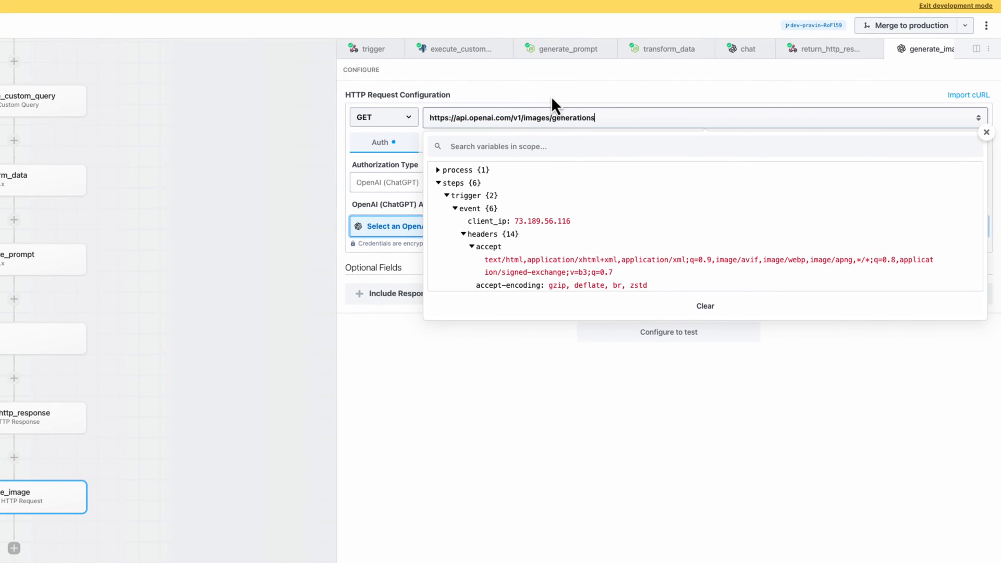
{"action": "left_click", "coordinate": [385, 181]}
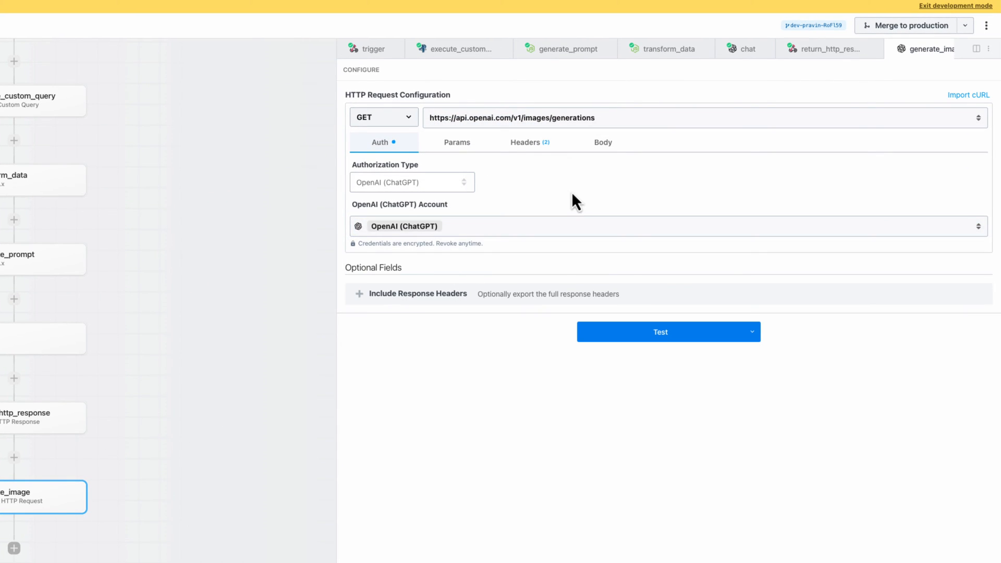
Review the headers and set the request body to application/json written as raw JSON.
{"action": "left_click", "coordinate": [526, 141]}
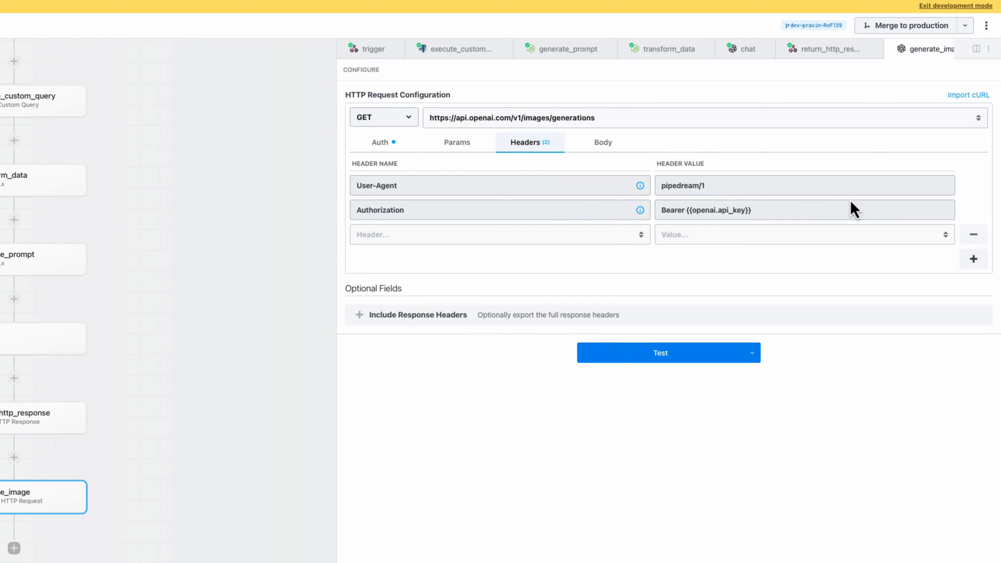
{"action": "left_click", "coordinate": [602, 142]}
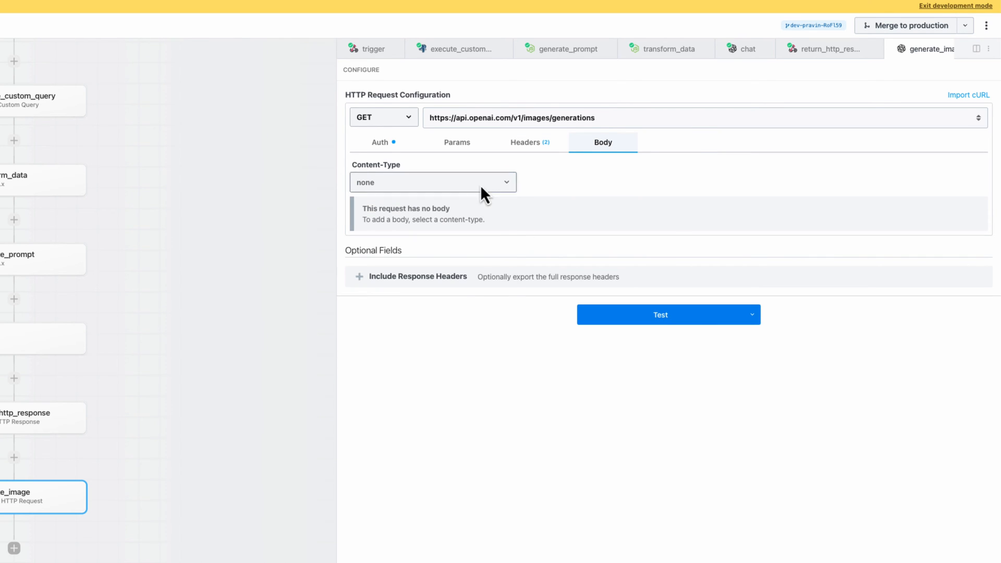
{"action": "left_click", "coordinate": [431, 181]}
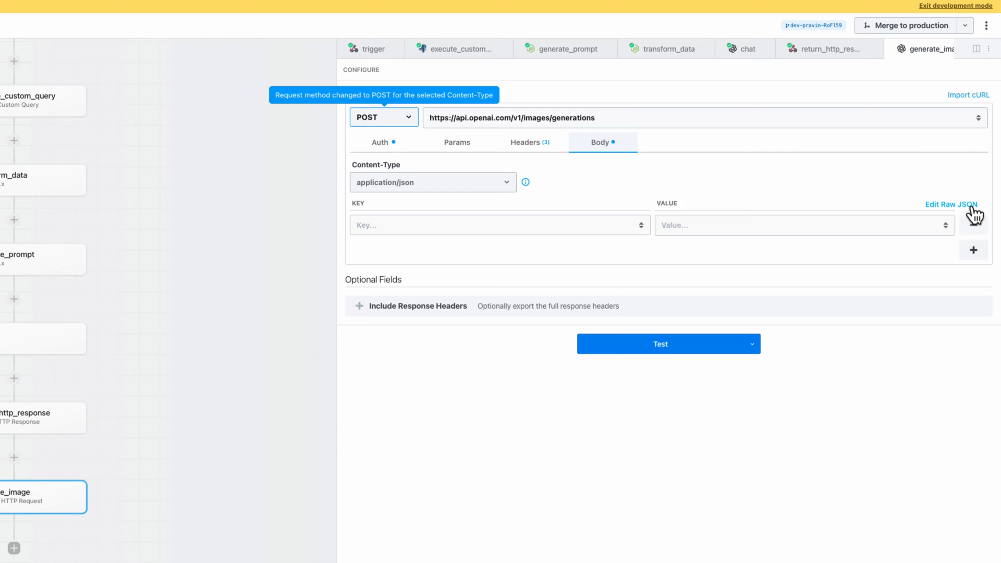
{"action": "left_click", "coordinate": [951, 204]}
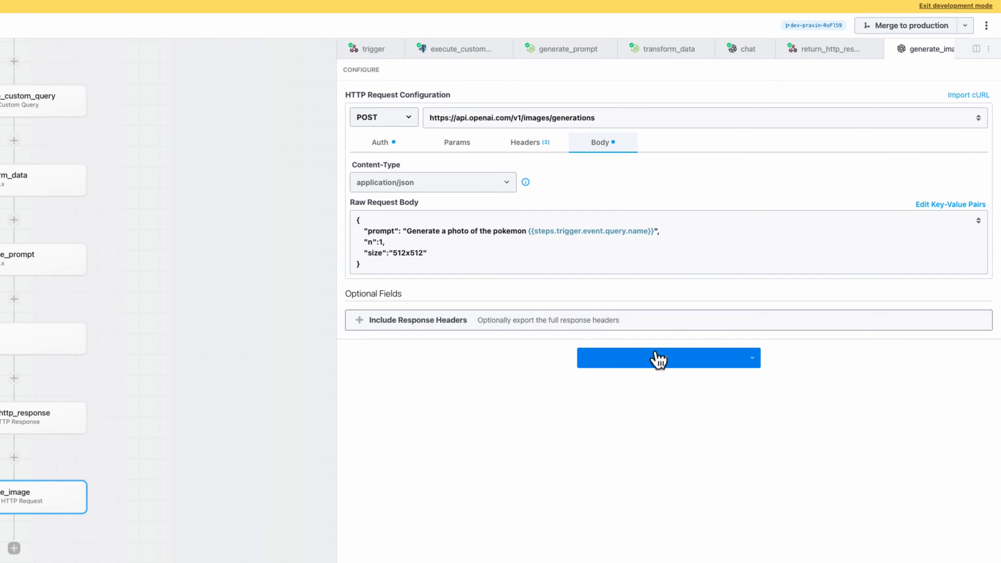
Test generate_image and expand its returned image URL data.
{"action": "left_click", "coordinate": [667, 358]}
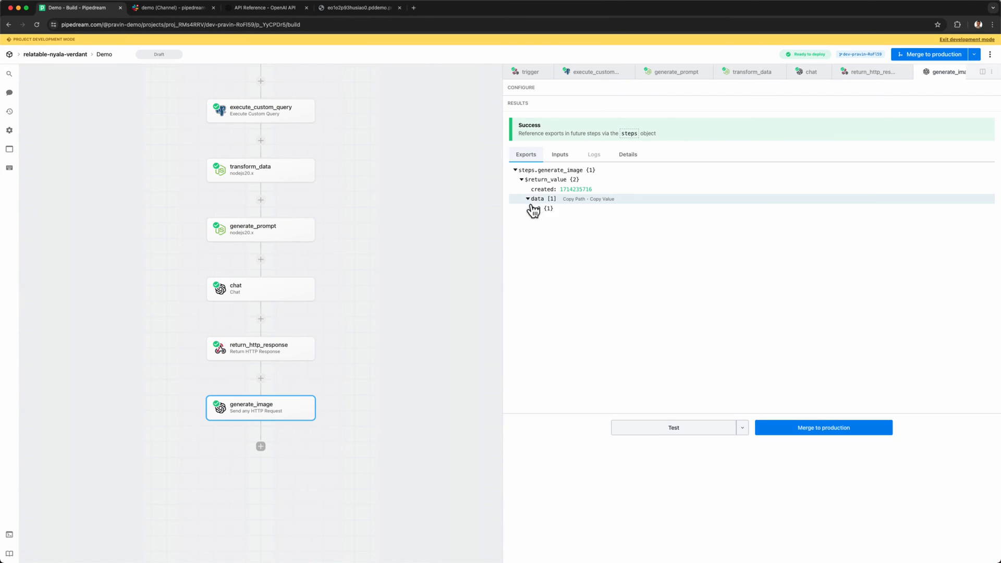
{"action": "left_click", "coordinate": [534, 209]}
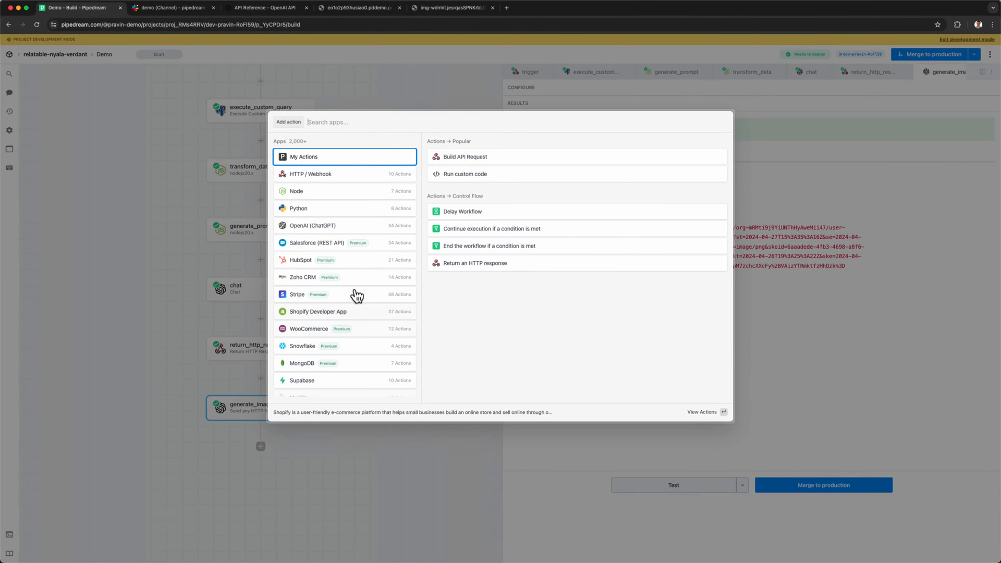
Add a Slack step with AI-generated code posting a Block Kit text-and-image message.
{"action": "type", "text": "slack"}
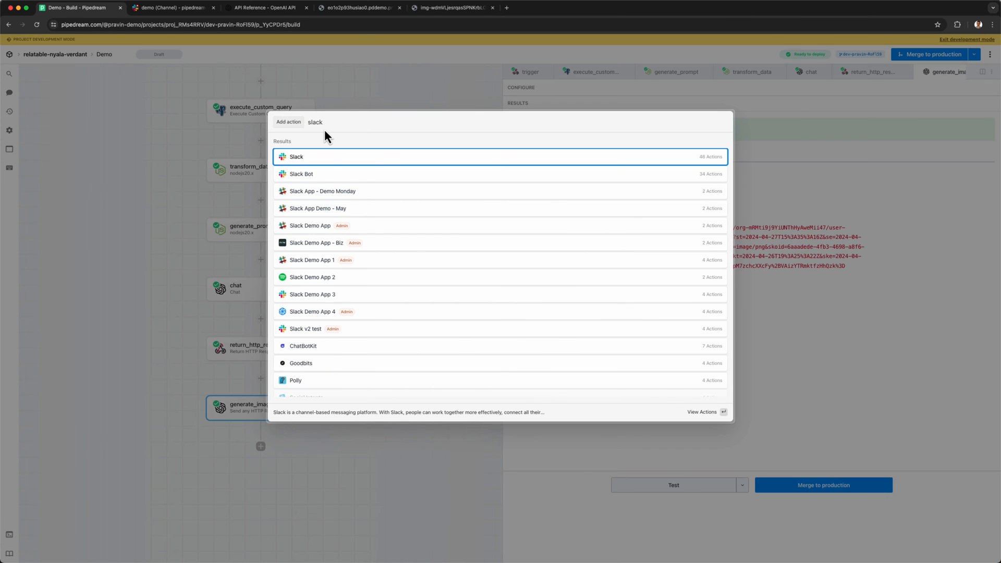
{"action": "left_click", "coordinate": [296, 157]}
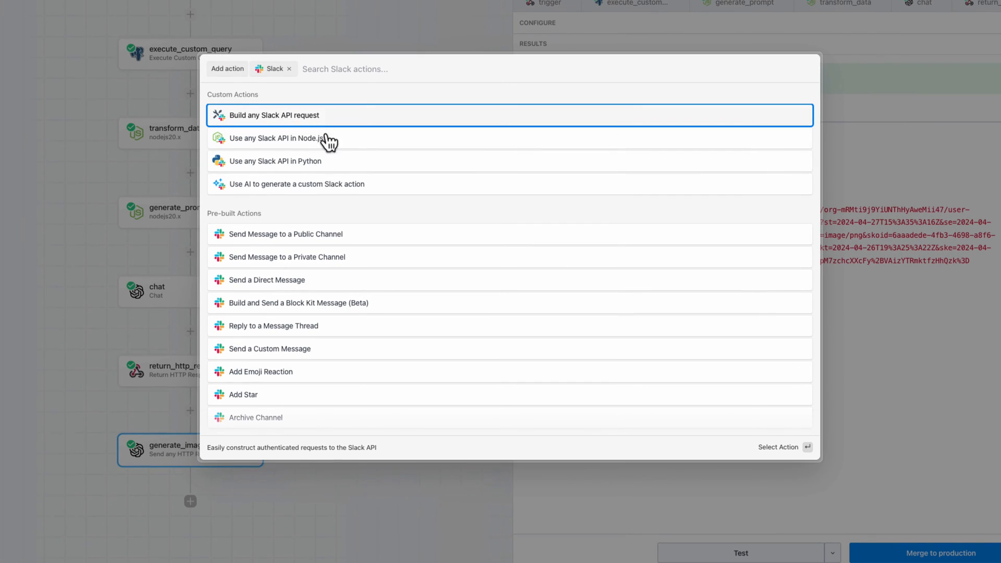
{"action": "left_click", "coordinate": [275, 139]}
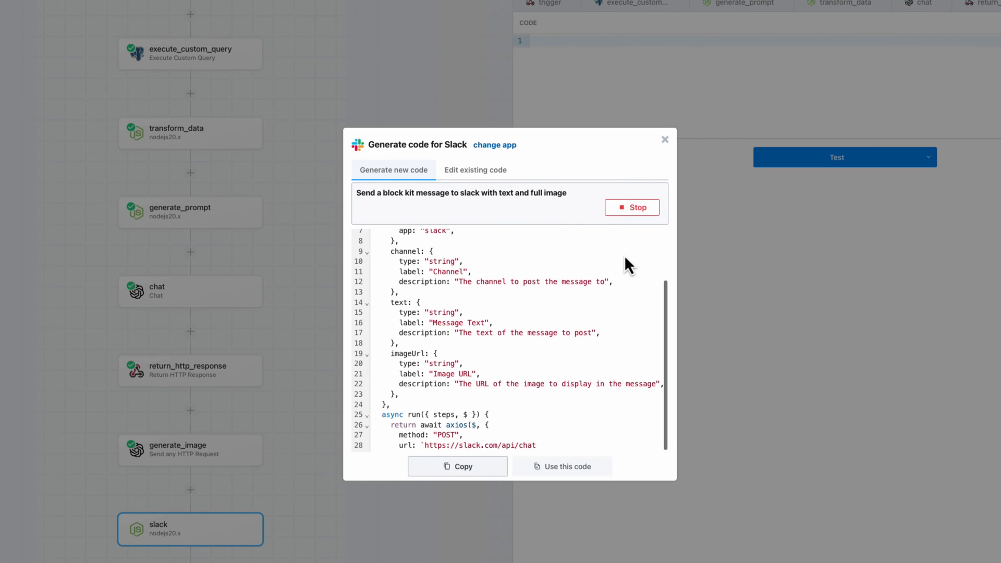
{"action": "left_click", "coordinate": [560, 466]}
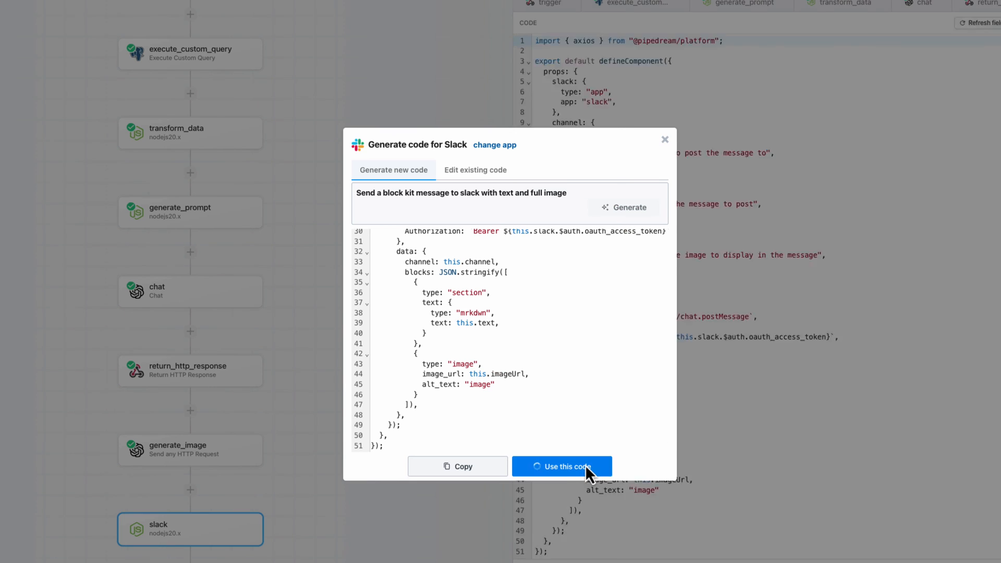
{"action": "left_click", "coordinate": [561, 466]}
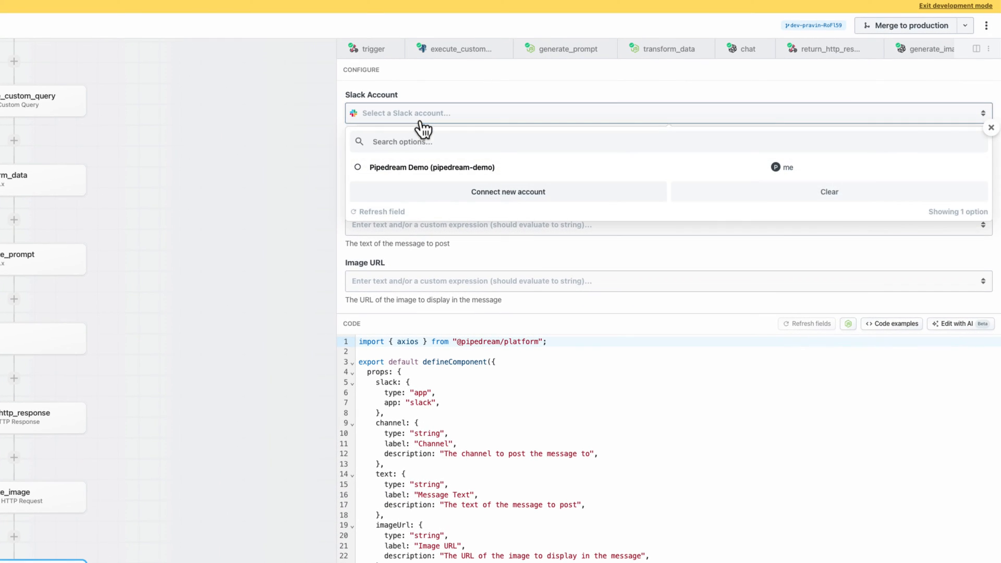
Connect the Pipedream Demo Slack account and have AI make the channel an async option.
{"action": "left_click", "coordinate": [431, 167]}
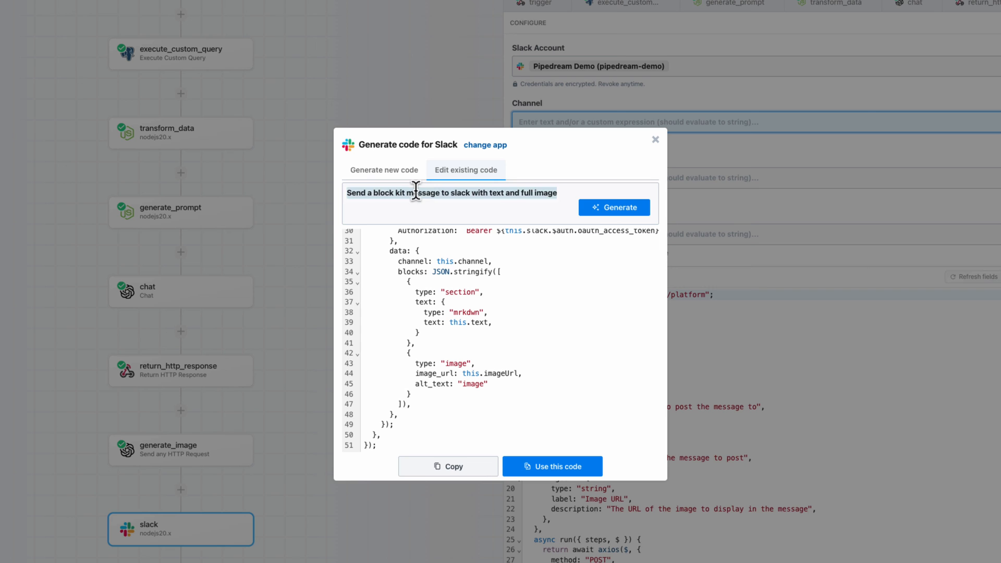
{"action": "left_click", "coordinate": [613, 208]}
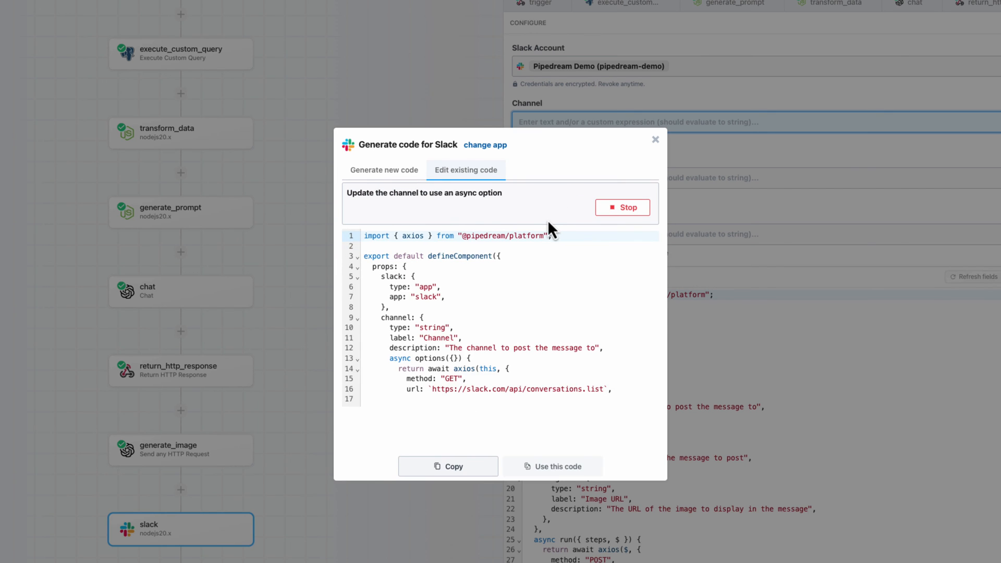
{"action": "left_click", "coordinate": [552, 466]}
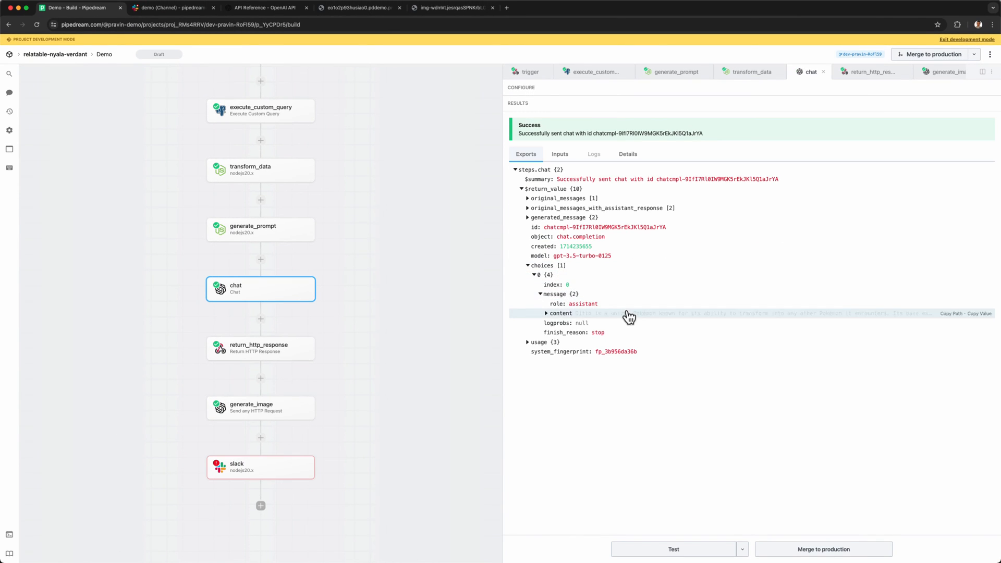
Test the slack step and view Ditto's summary and image posted in the Slack demo channel.
{"action": "left_click", "coordinate": [260, 467]}
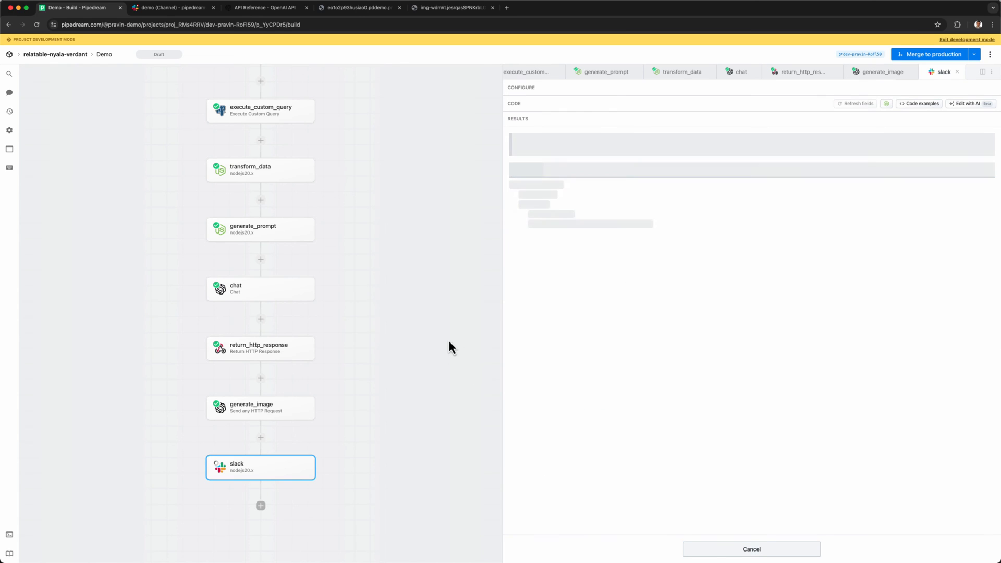
{"action": "left_click", "coordinate": [752, 549]}
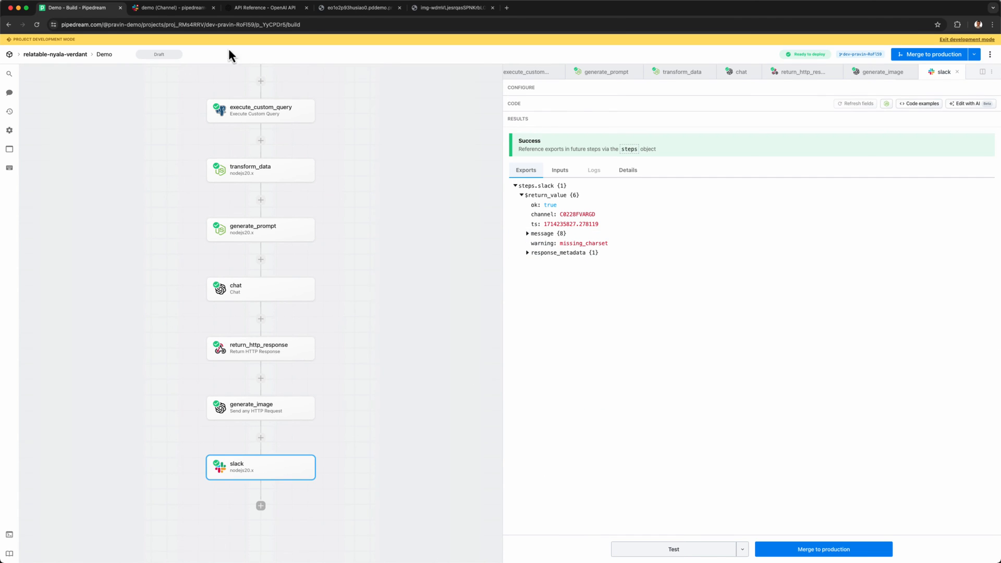
{"action": "left_click", "coordinate": [172, 7]}
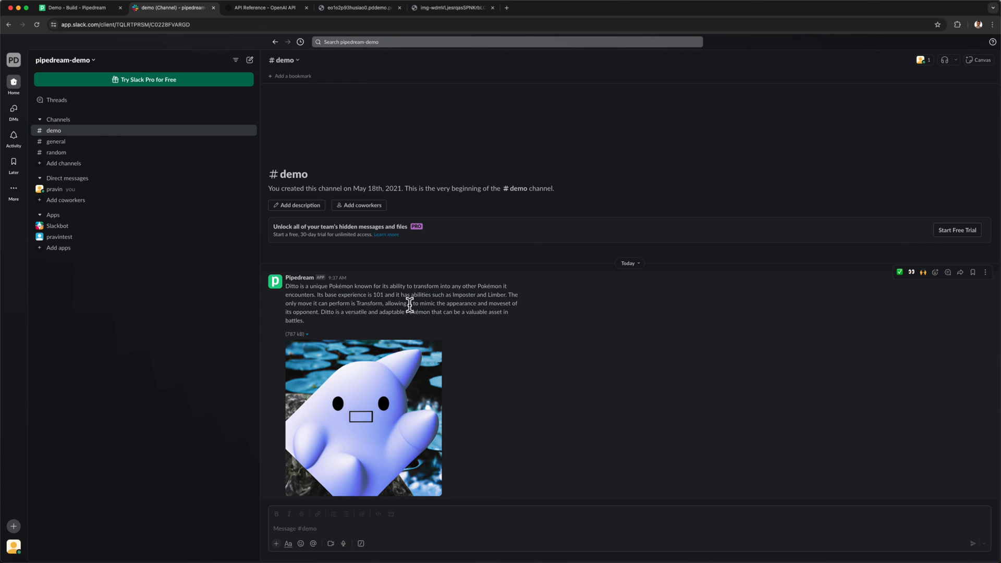
Merge the development branch with the Slack step into production after reviewing the diff.
{"action": "left_click", "coordinate": [76, 7]}
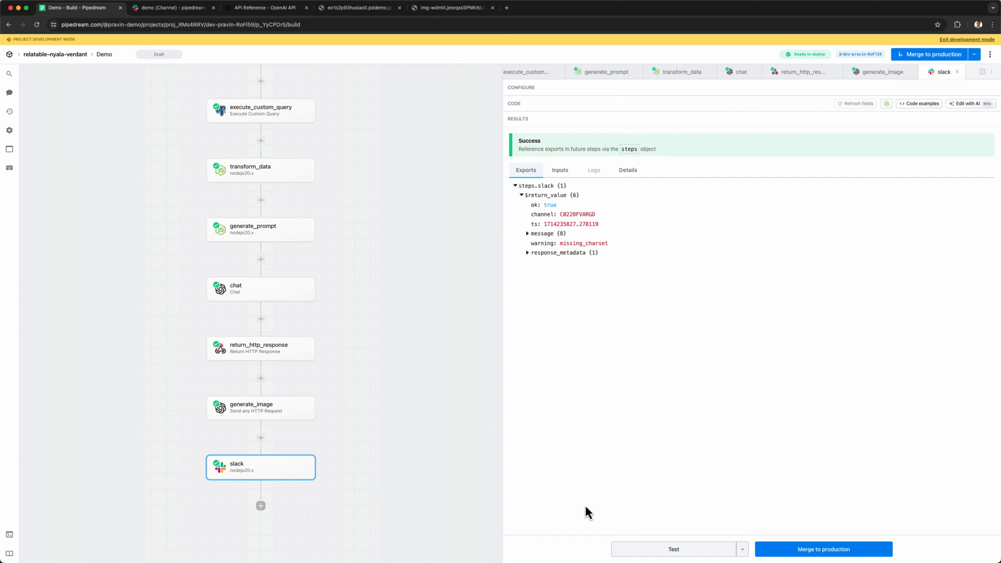
{"action": "left_click", "coordinate": [932, 54]}
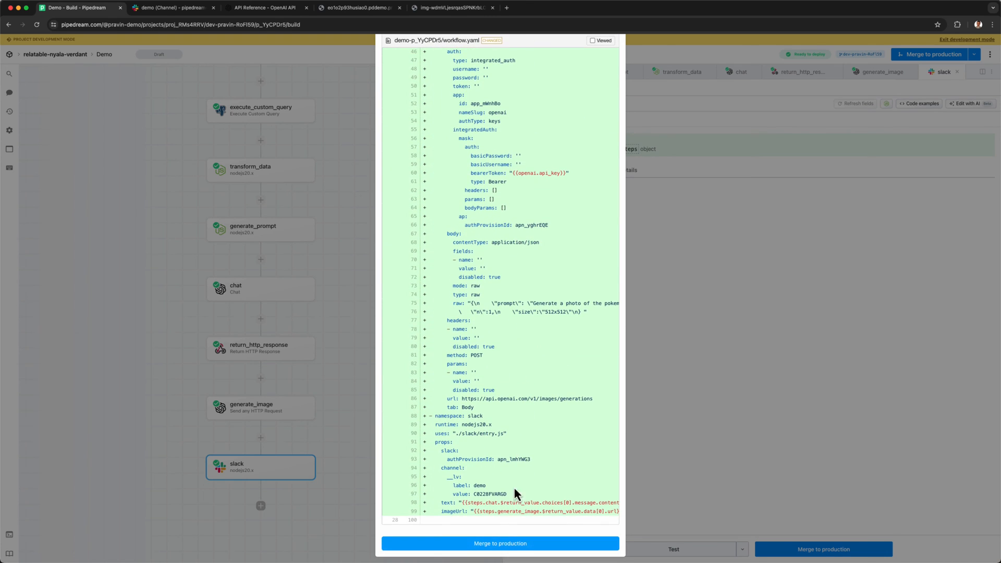
{"action": "left_click", "coordinate": [499, 543]}
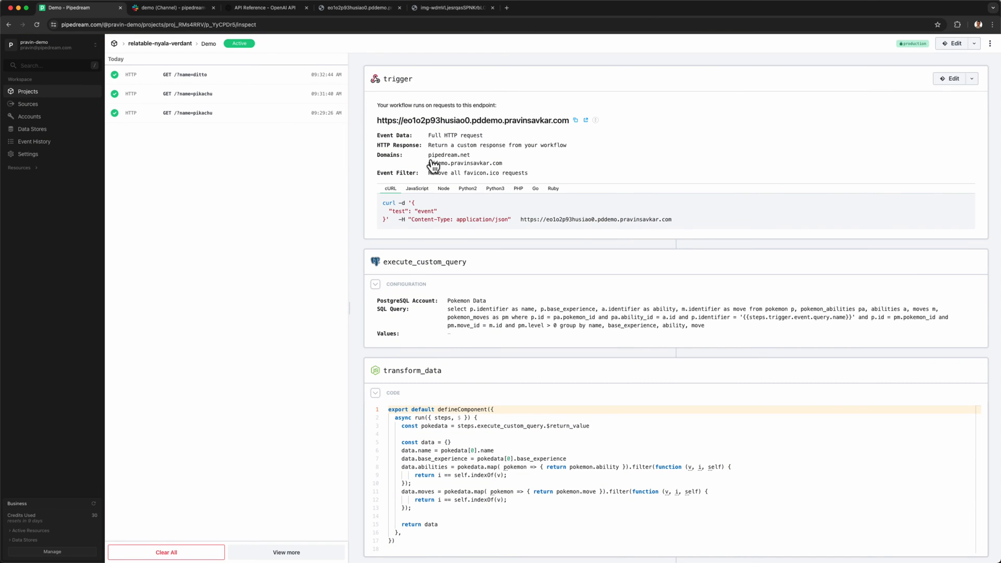
Review the pikachu production run's results, its Slack post, and switch to the GitHub repo.
{"action": "left_click", "coordinate": [722, 16]}
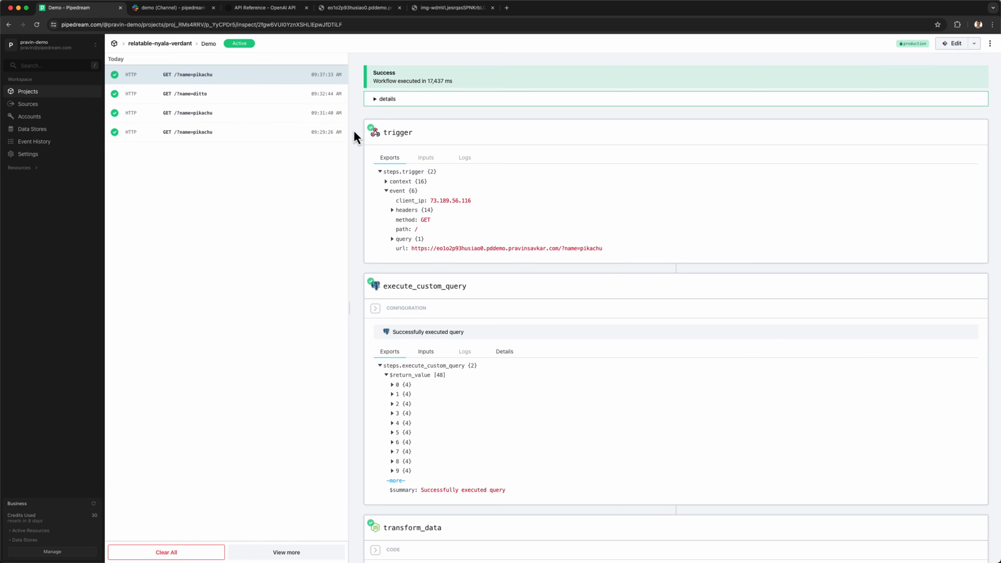
{"action": "scroll", "scroll_direction": "down", "scroll_amount": 3}
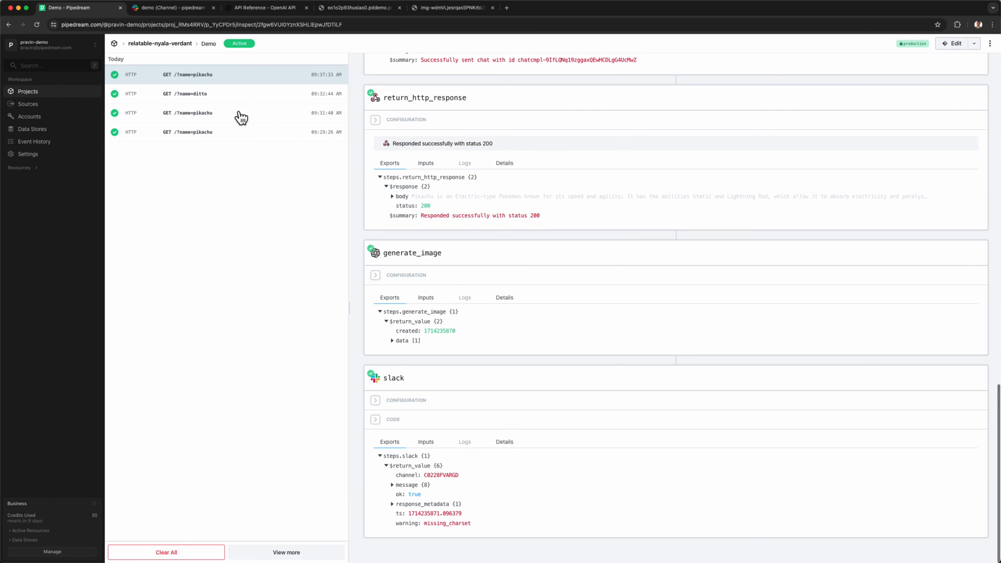
{"action": "left_click", "coordinate": [170, 8]}
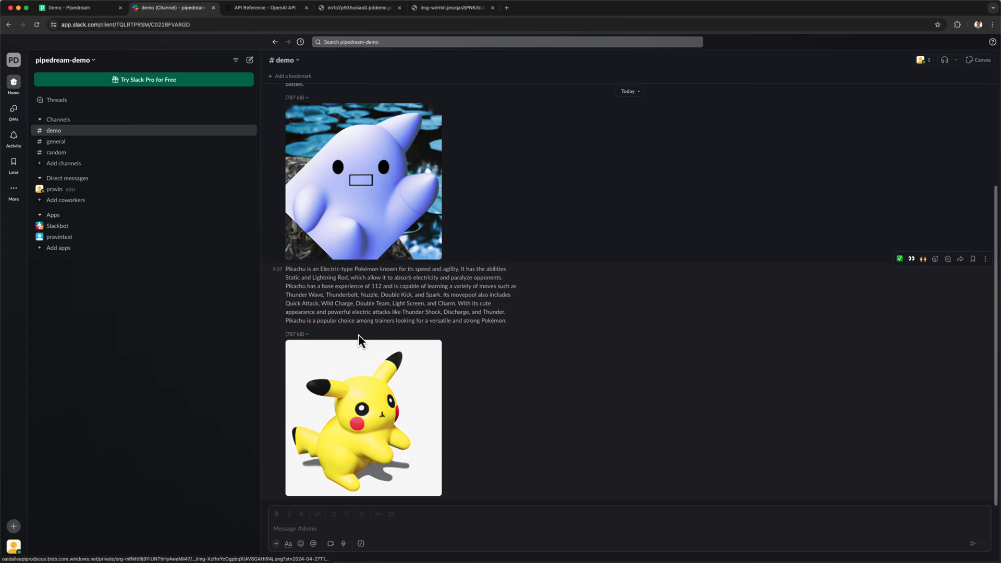
{"action": "left_click", "coordinate": [69, 7]}
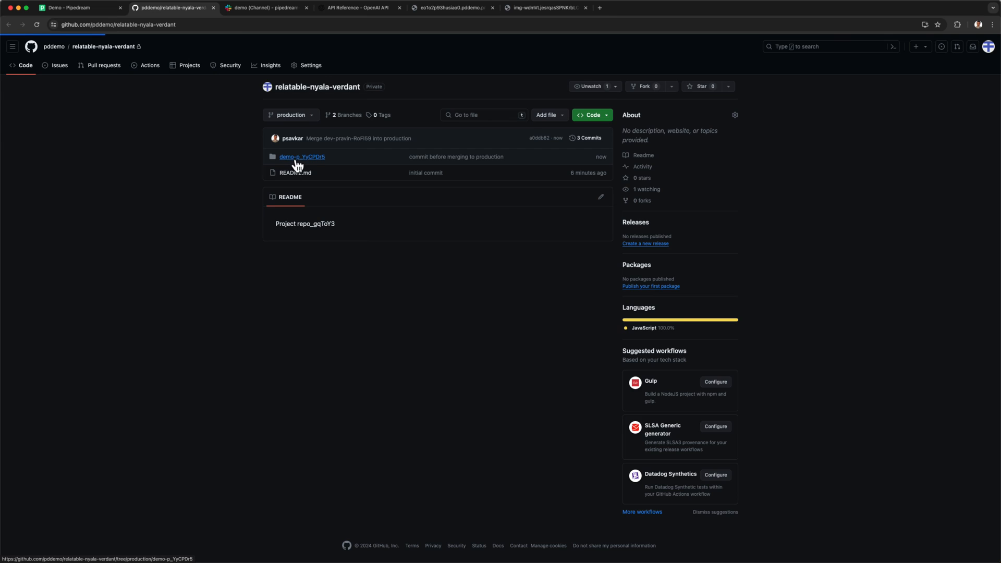
Edit demo-p_YyCPDr5/workflow.yaml to request an angry Pokémon photo and commit to new branch pddemo-patch-1.
{"action": "left_click", "coordinate": [301, 156]}
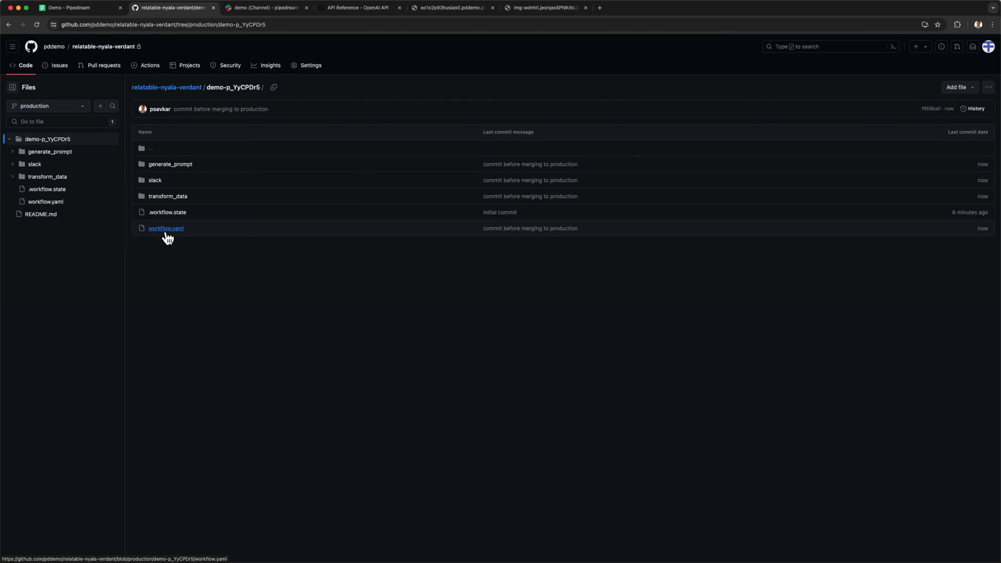
{"action": "left_click", "coordinate": [166, 228]}
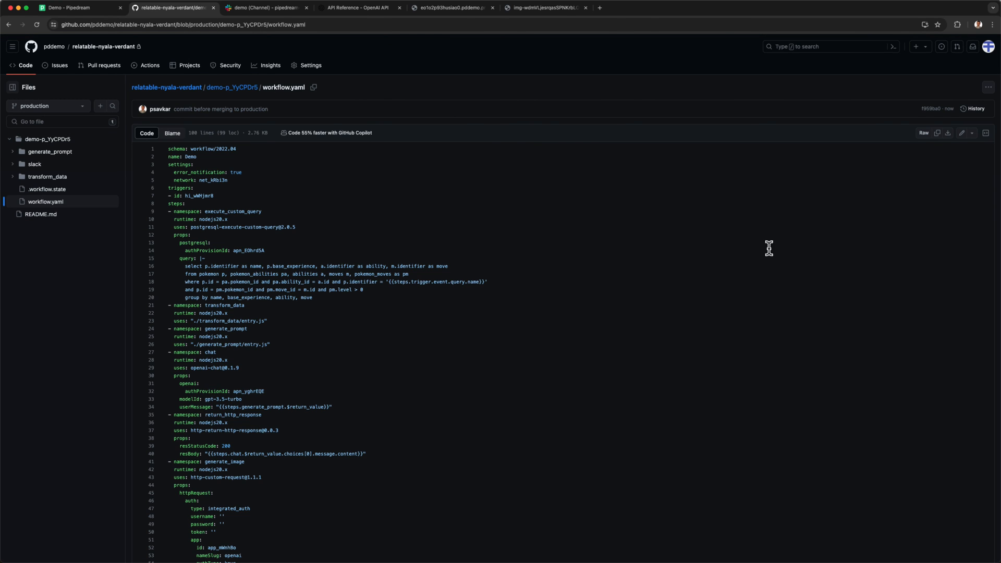
{"action": "scroll", "scroll_direction": "down", "scroll_amount": 3}
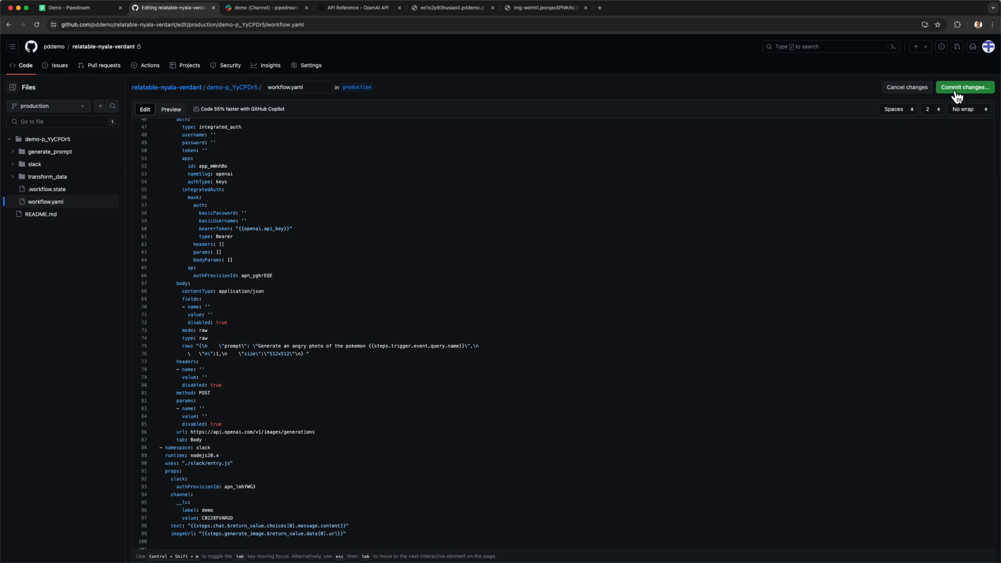
{"action": "left_click", "coordinate": [965, 86]}
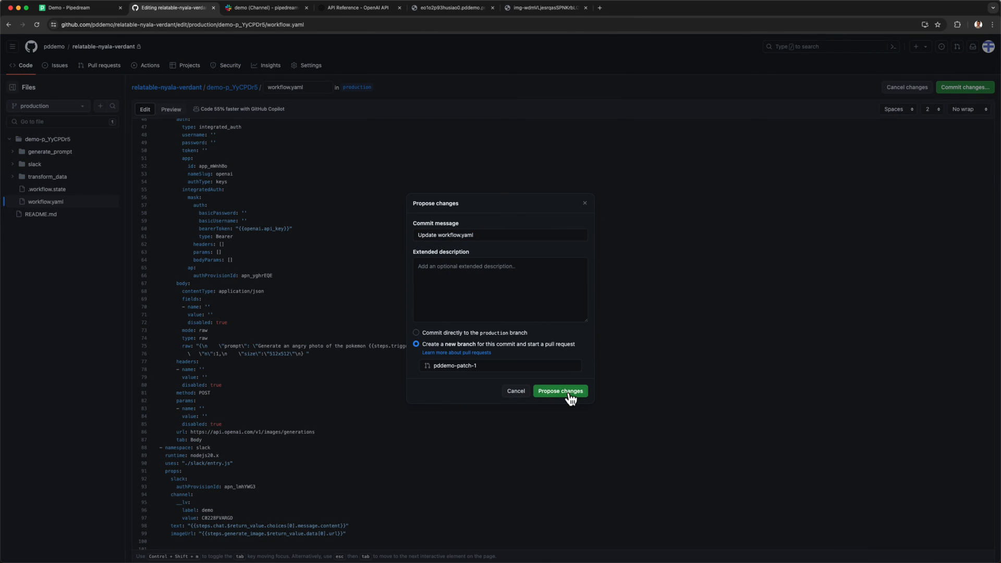
{"action": "left_click", "coordinate": [560, 391]}
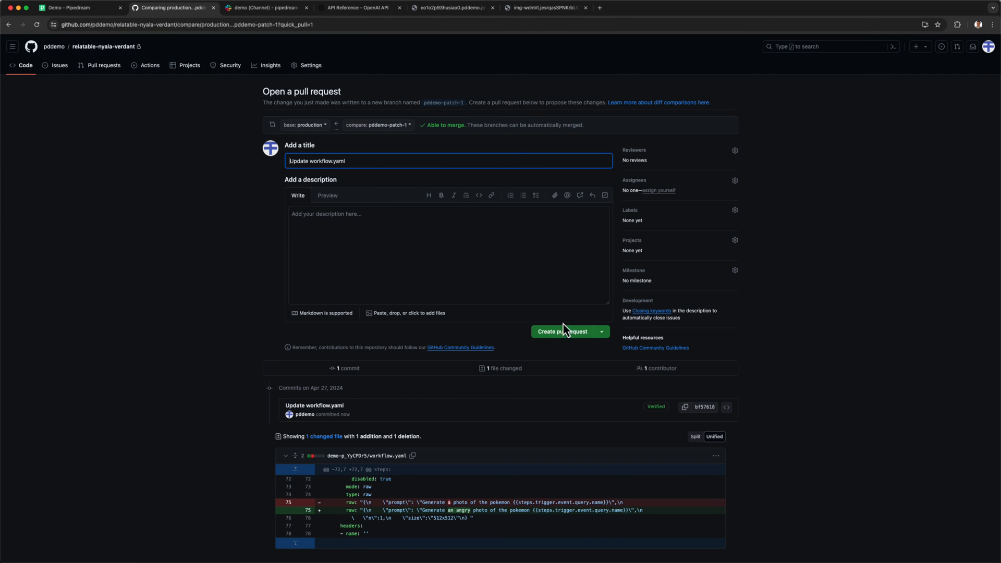
Create pull request #1 for the angry-prompt change and merge it into the production branch.
{"action": "left_click", "coordinate": [559, 332]}
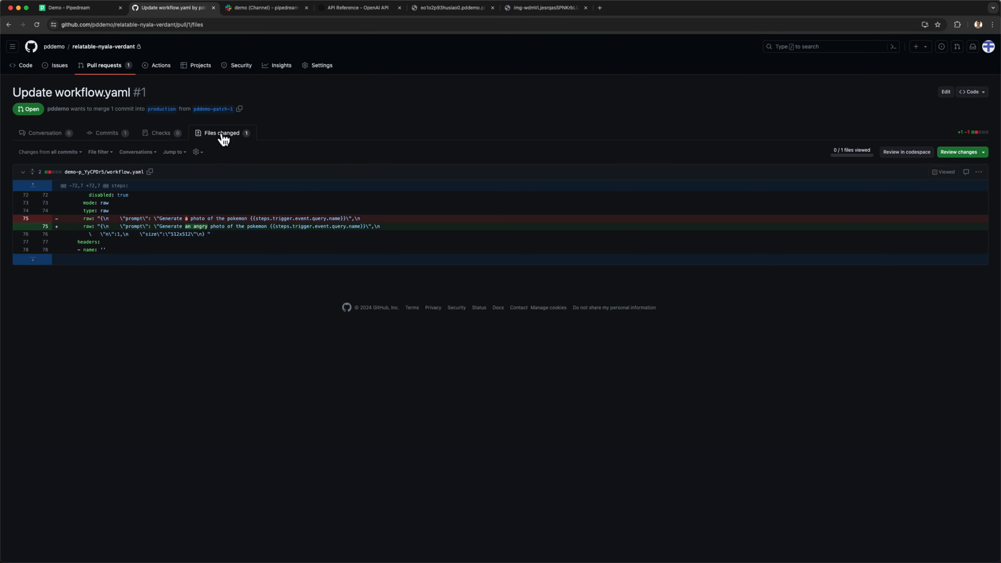
{"action": "left_click", "coordinate": [45, 133]}
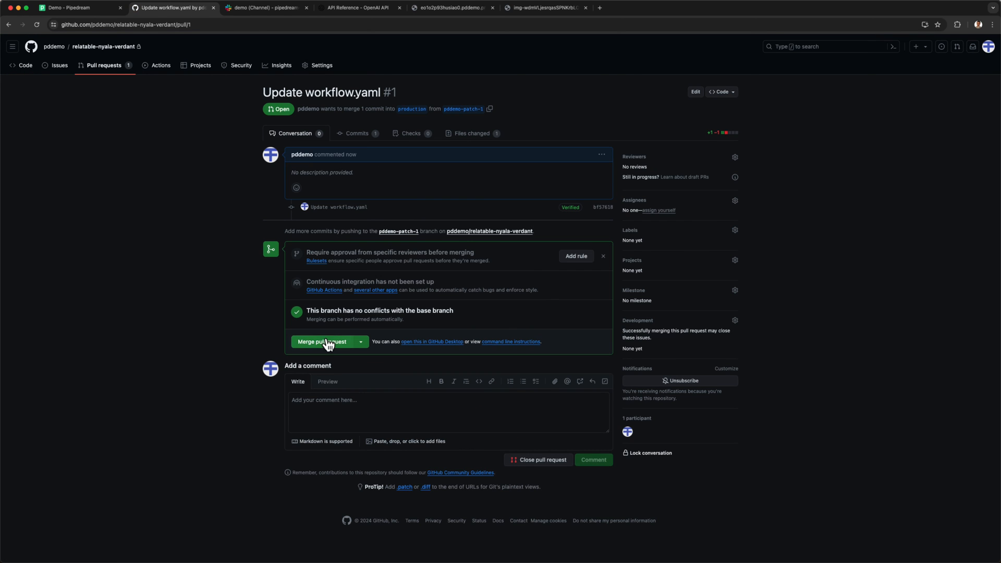
{"action": "left_click", "coordinate": [323, 342]}
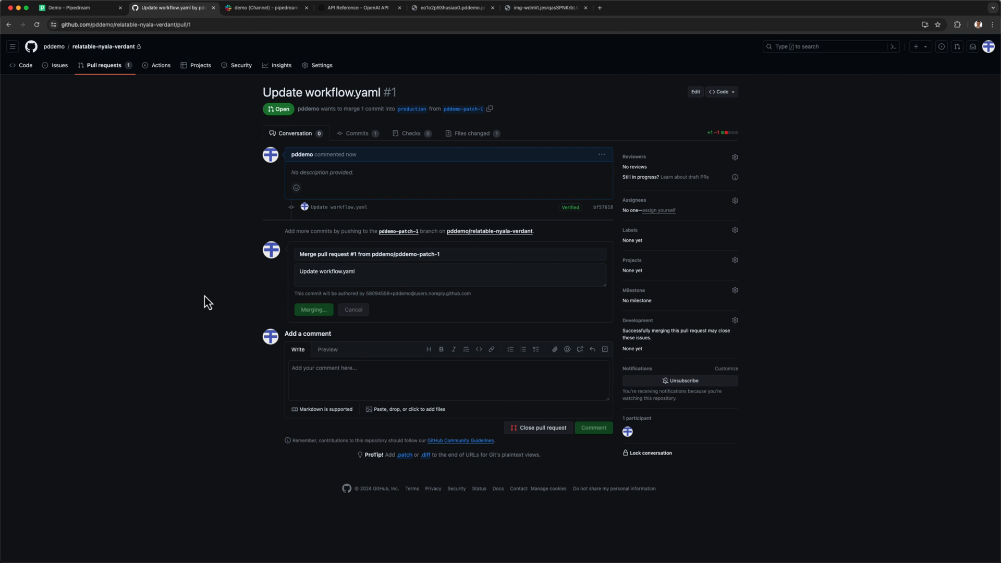
{"action": "left_click", "coordinate": [70, 7]}
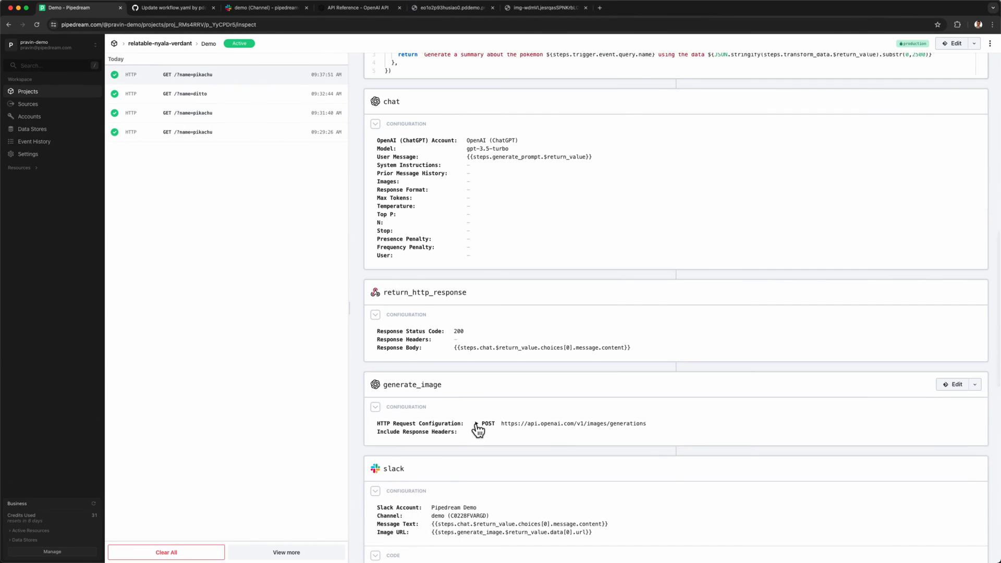
Confirm generate_image carries the angry prompt and the newest pikachu run posted an angry Pikachu to Slack.
{"action": "left_click", "coordinate": [476, 424]}
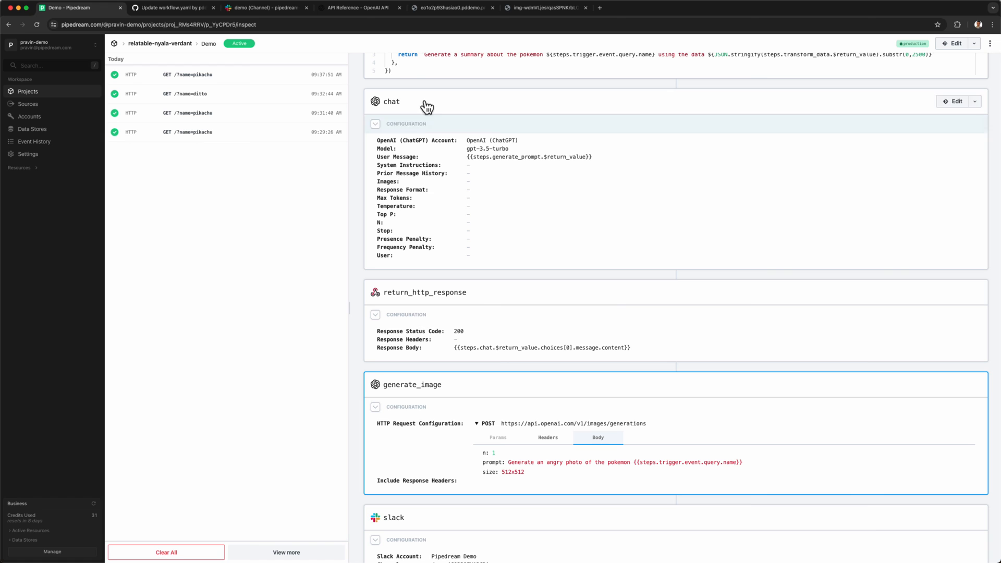
{"action": "left_click", "coordinate": [636, 11]}
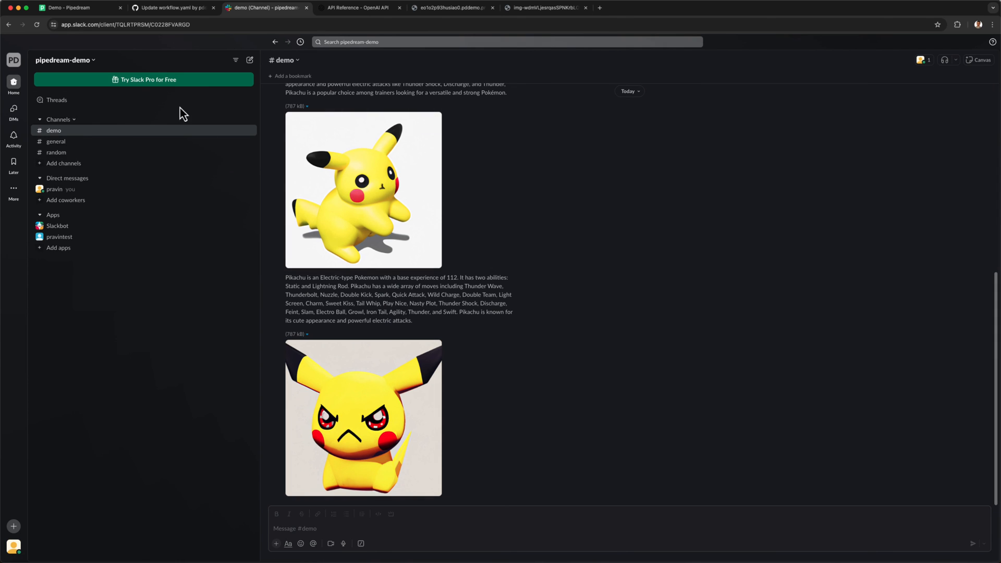
{"action": "left_click", "coordinate": [70, 7]}
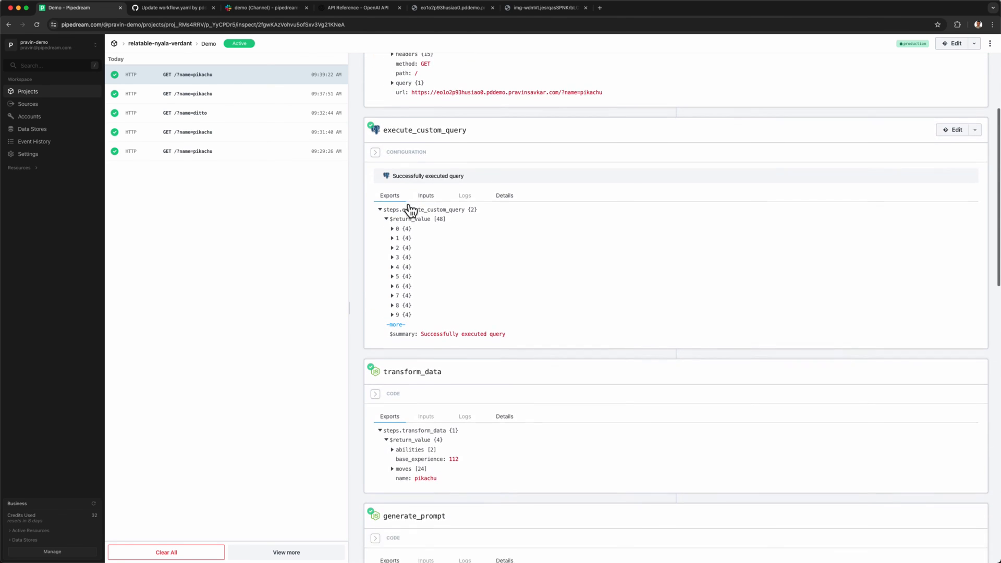
{"action": "scroll", "scroll_direction": "down", "scroll_amount": 3}
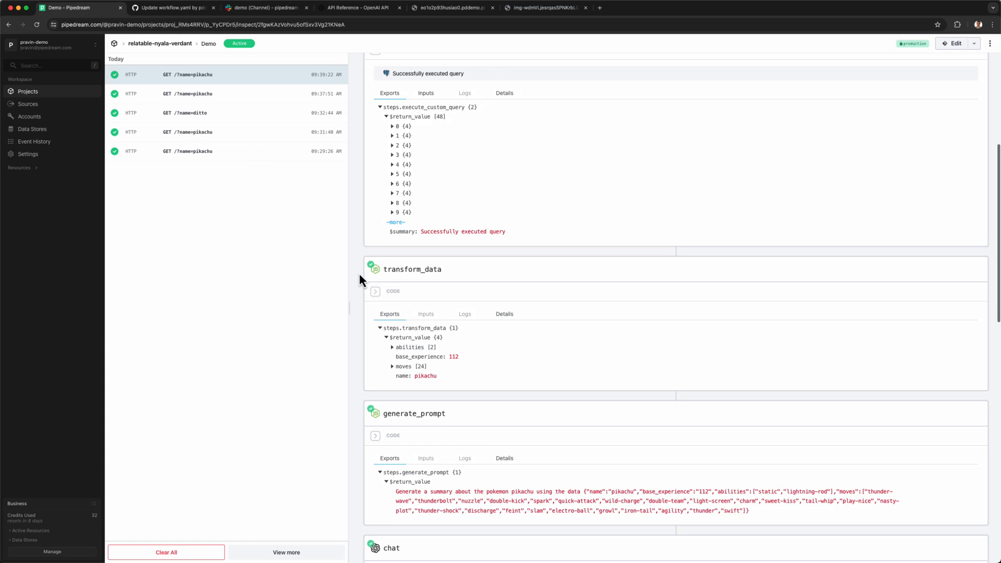